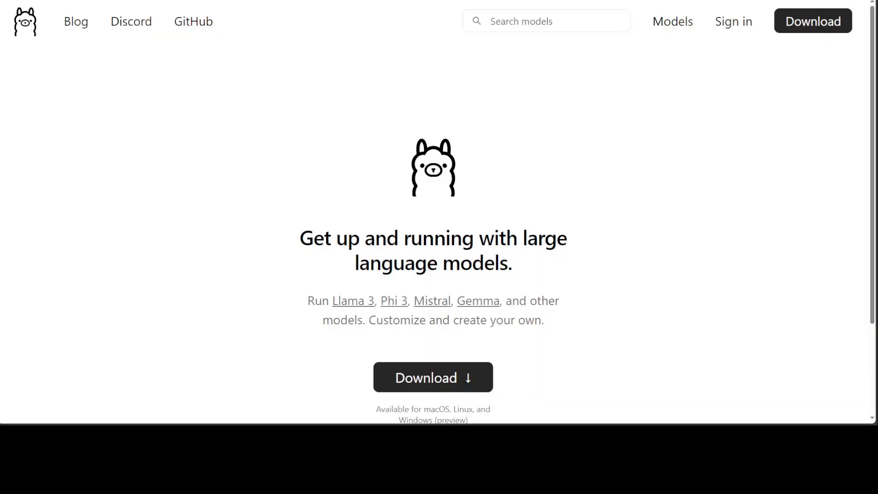
mouse_move(398, 204)
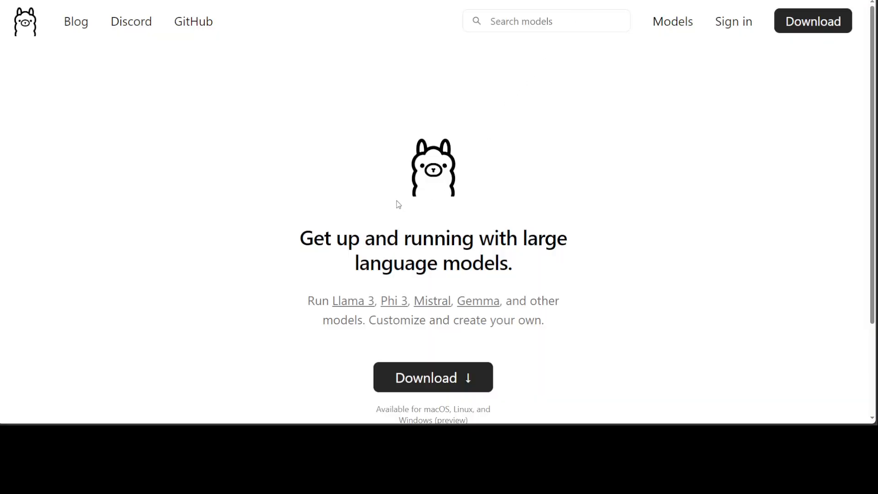
mouse_move(412, 104)
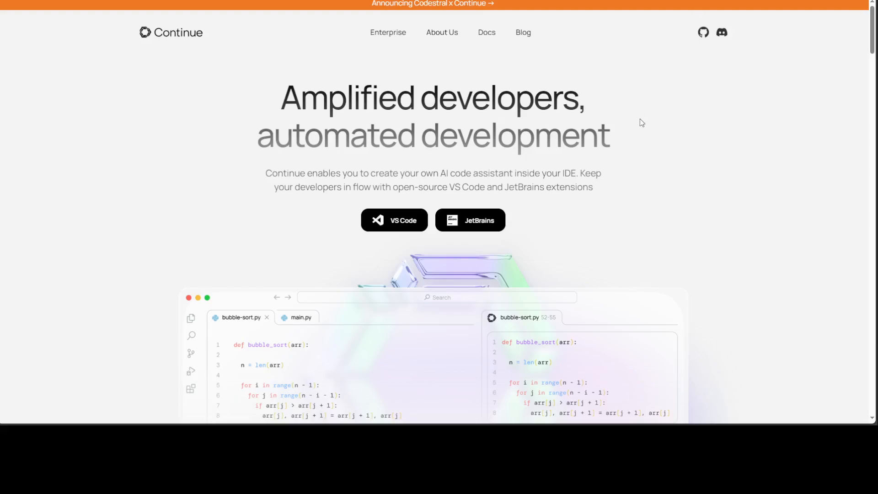
mouse_move(577, 187)
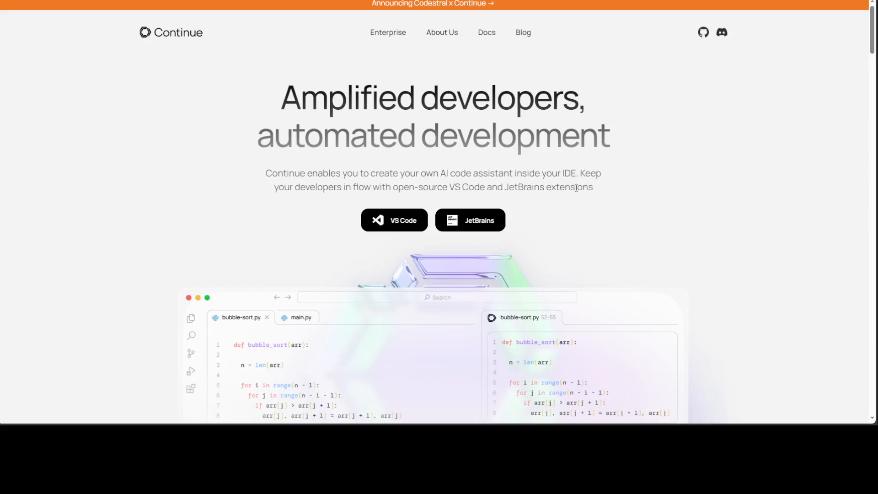
mouse_move(576, 187)
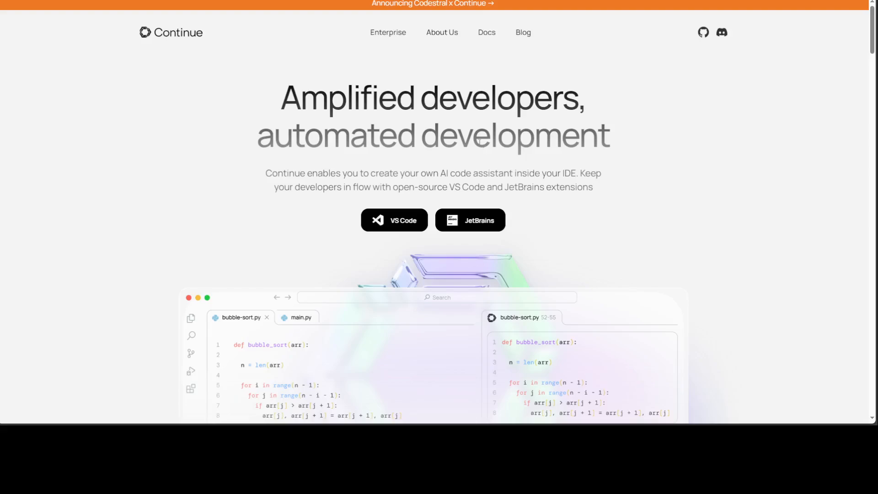
mouse_move(484, 109)
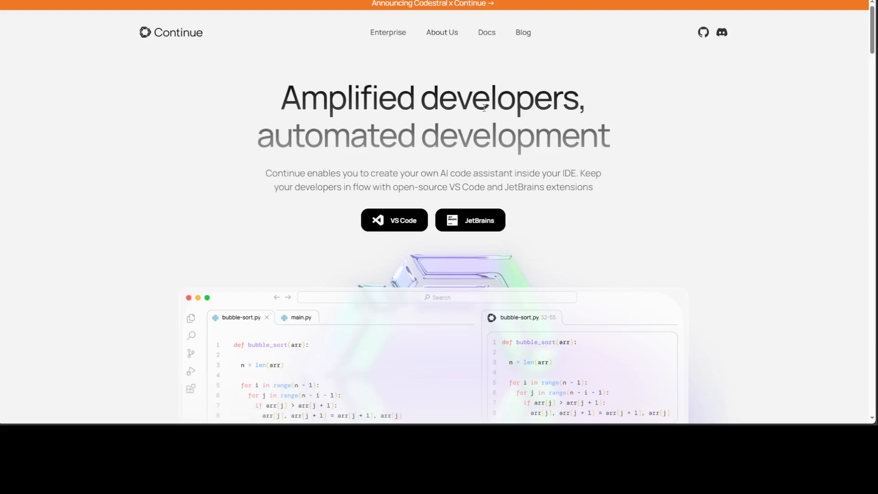
mouse_move(484, 104)
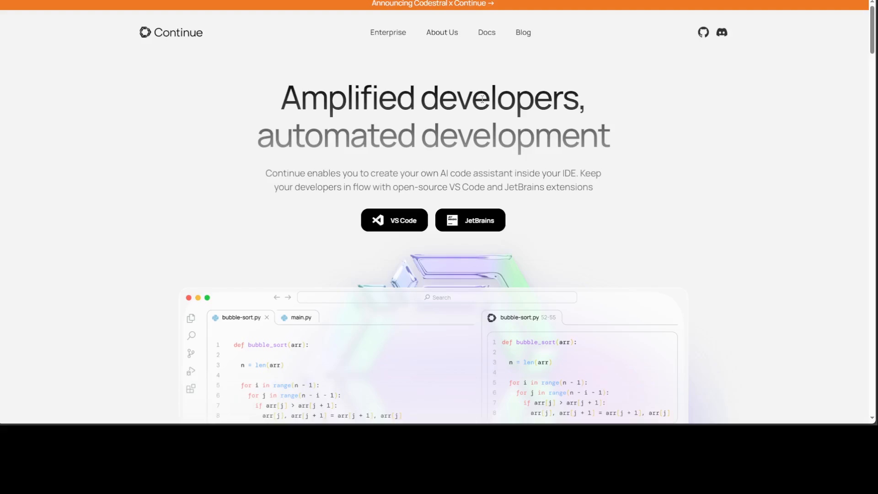
mouse_move(489, 76)
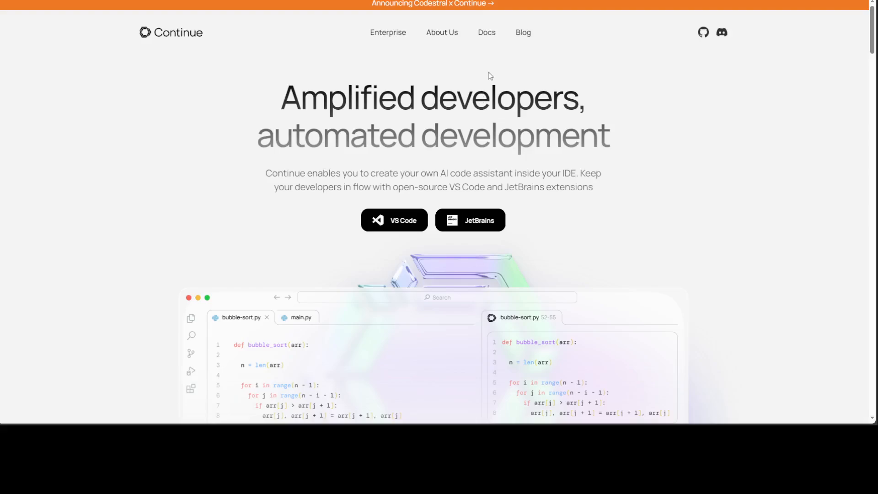
mouse_move(490, 75)
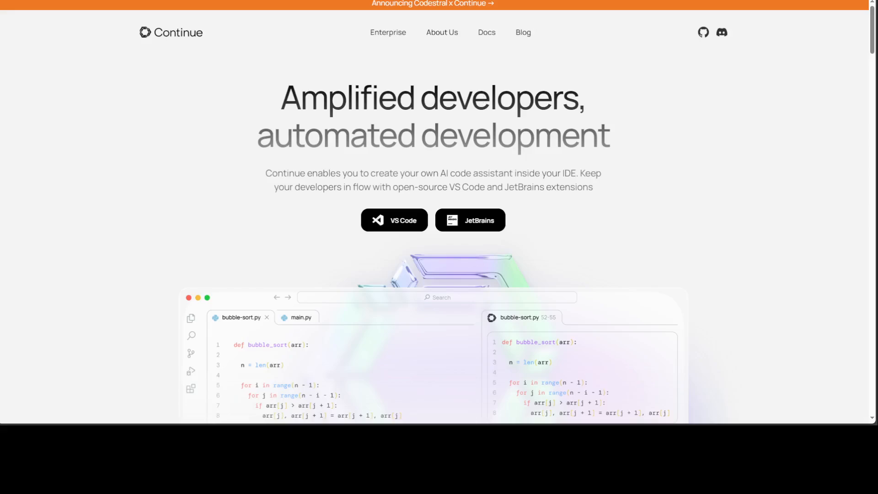
Switch the Firefox tab to the massedcompute.com homepage about empowering machine learning
click(433, 3)
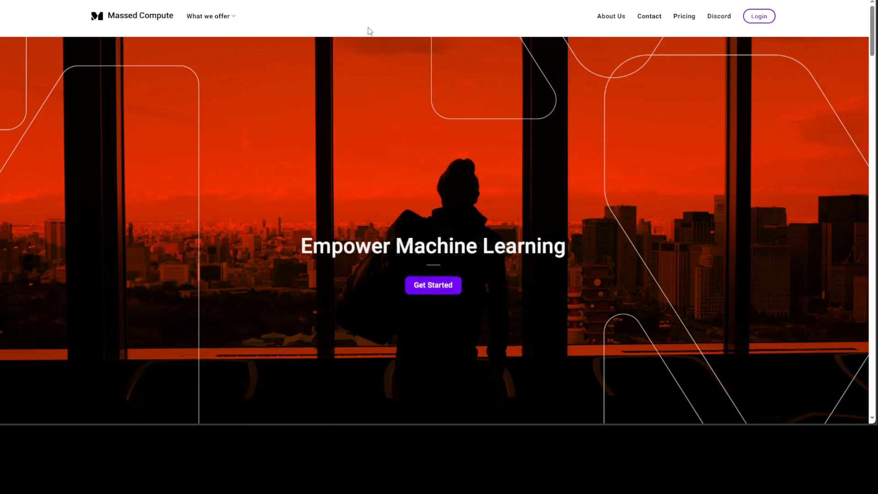
mouse_move(370, 25)
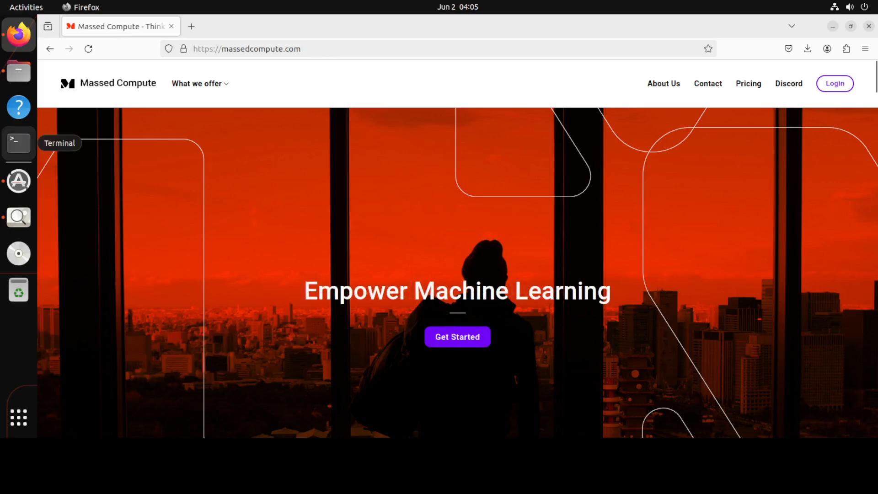
Open Terminal, then run 'ollama run codestral' to pull and start the Codestral model
click(18, 143)
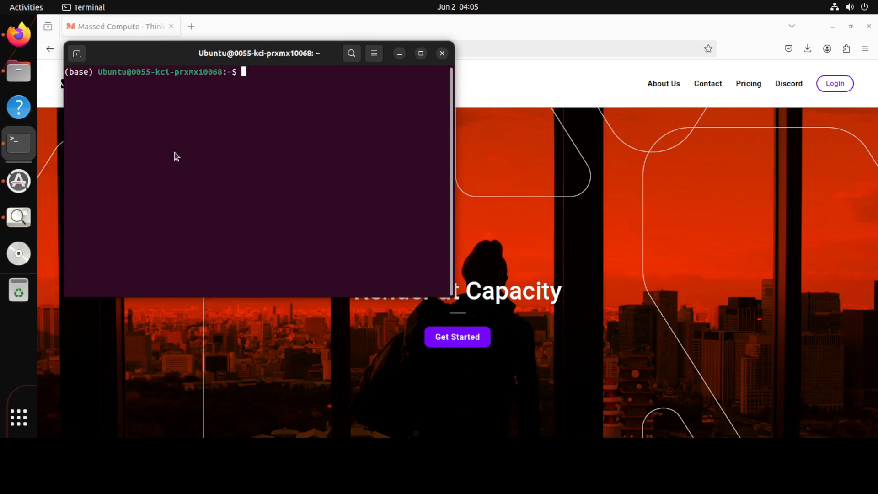
mouse_move(222, 141)
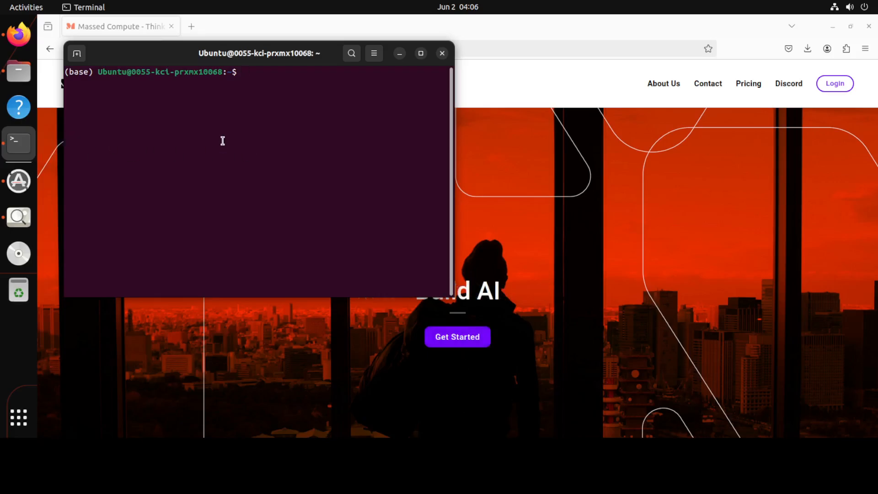
text(ollama list)
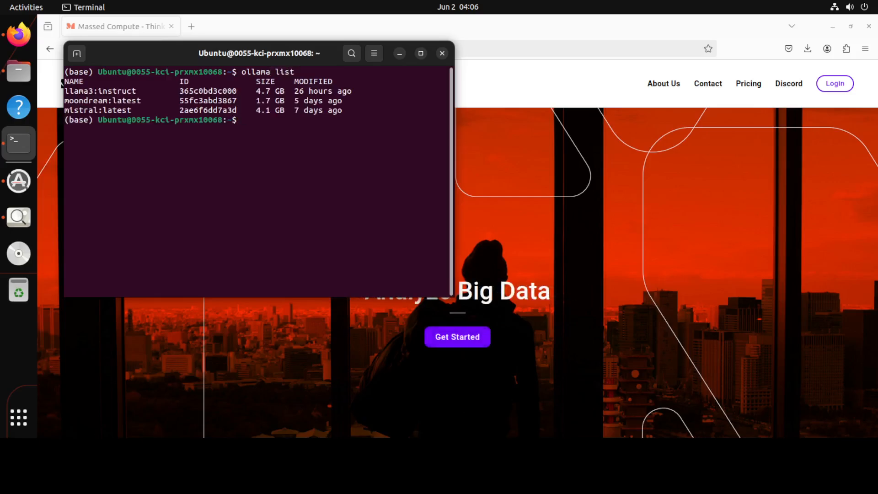
text(ollama)
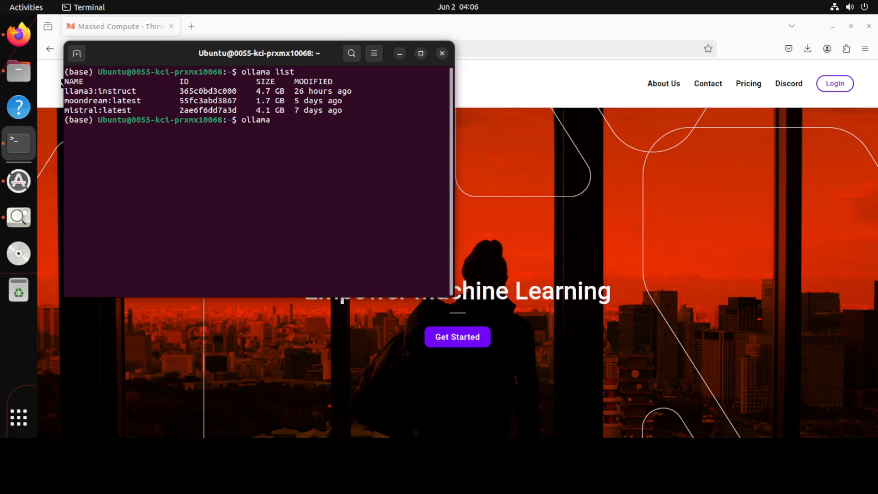
text(run codes)
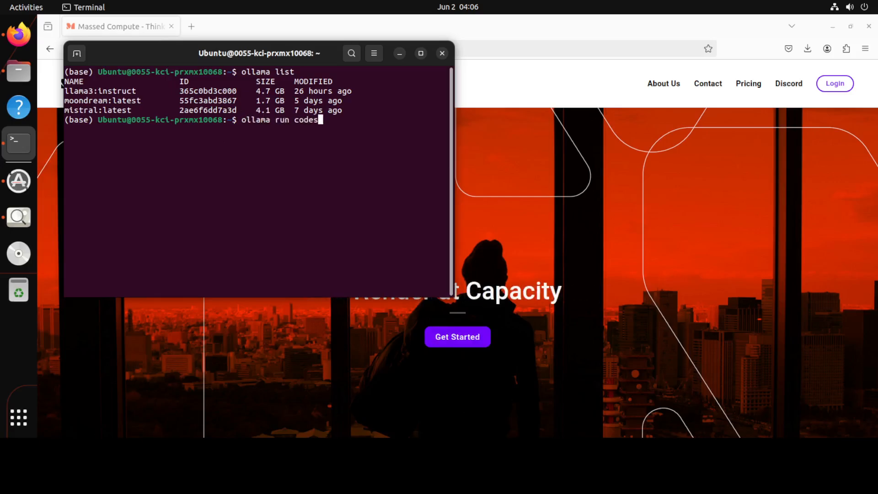
key(Return)
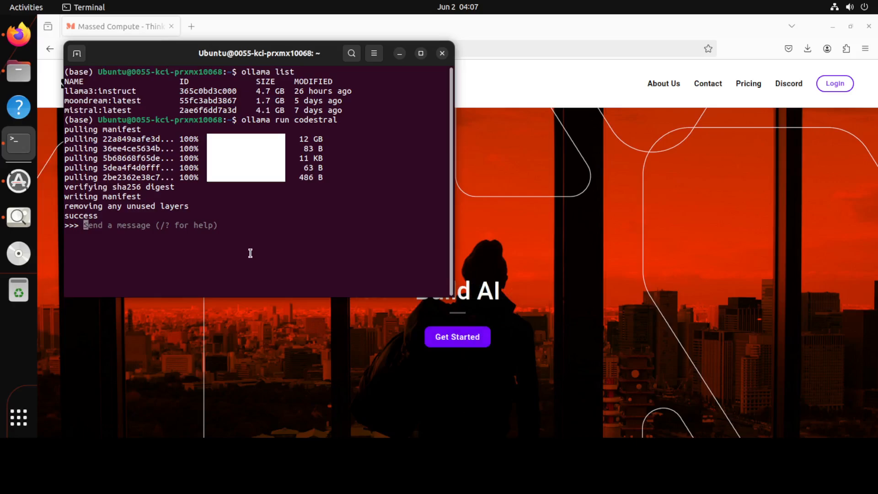
Exit the Codestral chat with /bye and list installed models with 'ollama list'
text(/b)
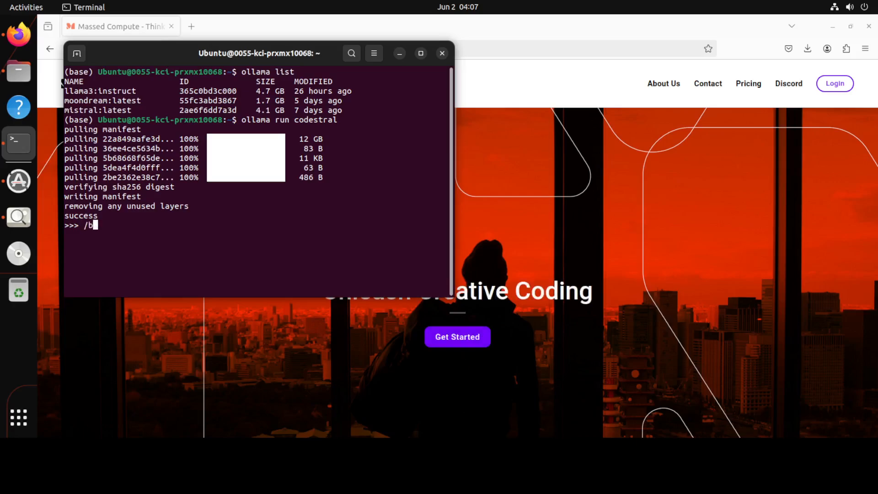
key(Return)
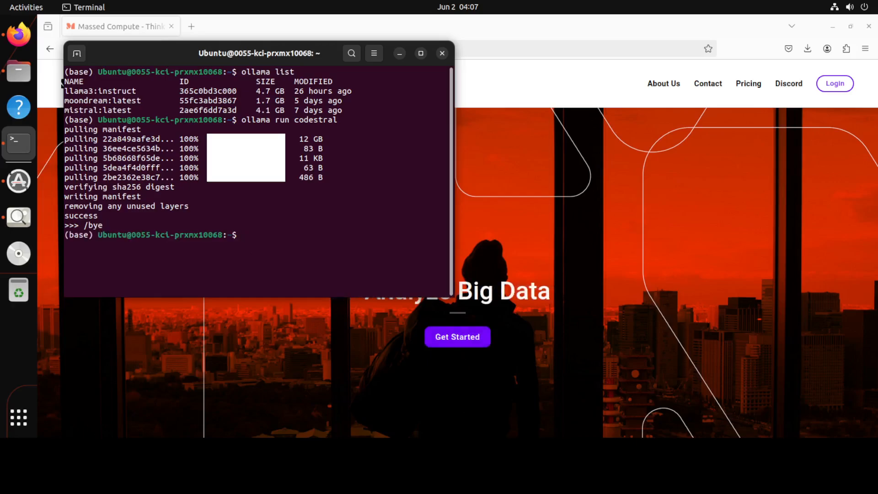
text(ollama lis)
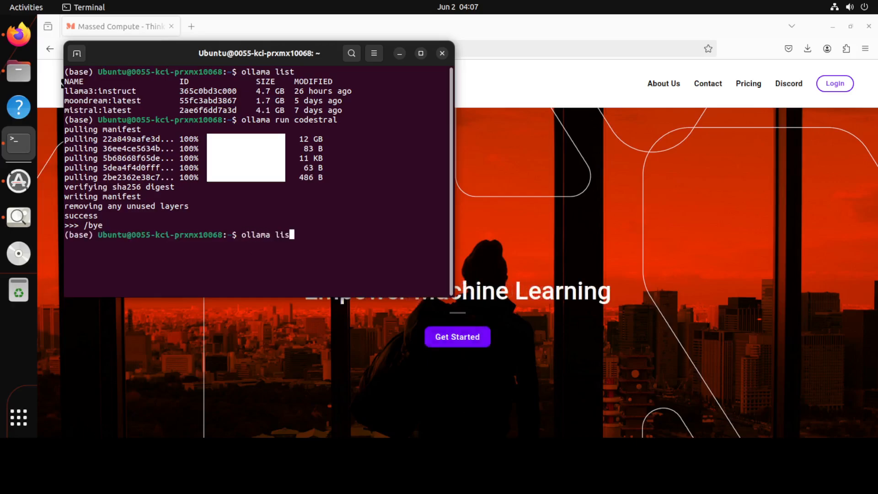
key(Return)
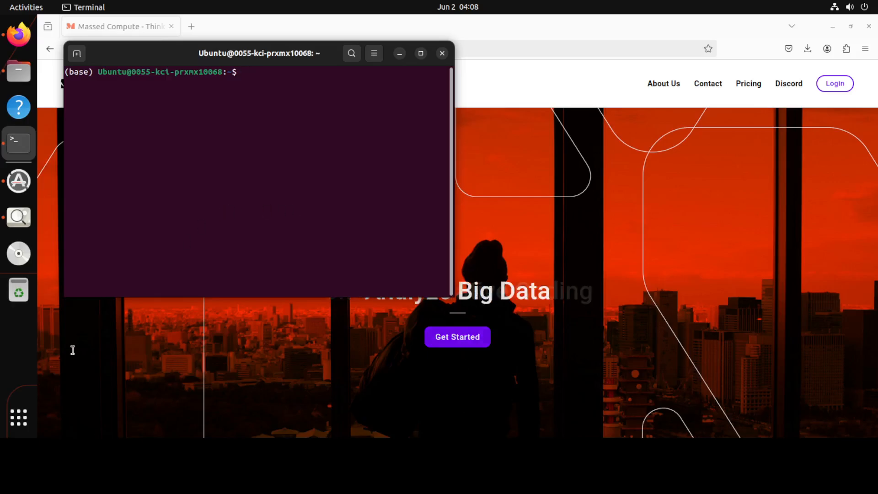
mouse_move(18, 417)
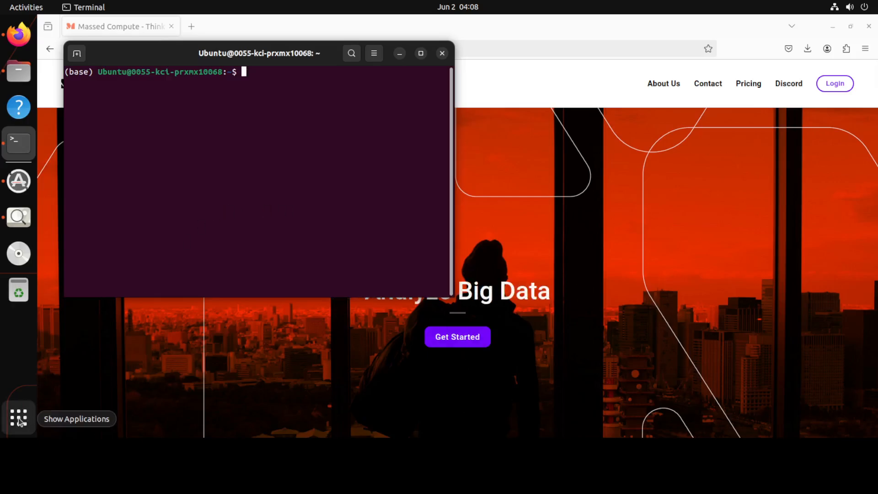
Find Ubuntu Software in the app overview and launch it
click(19, 419)
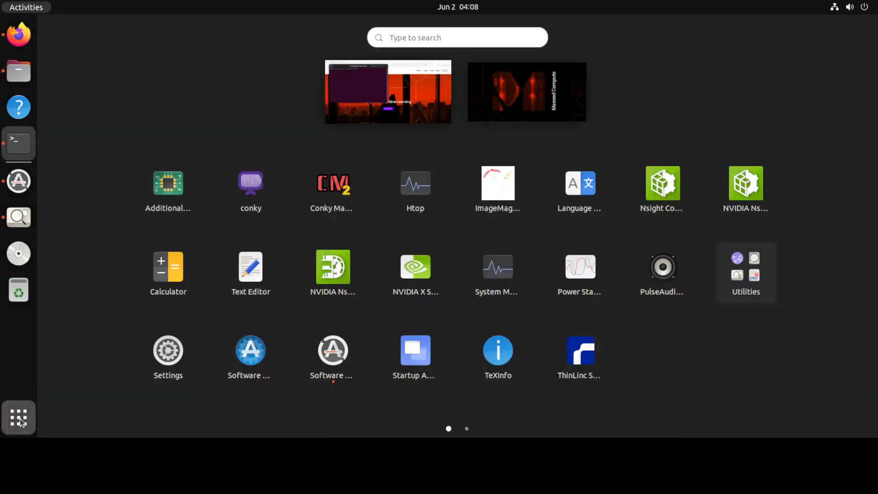
click(457, 37)
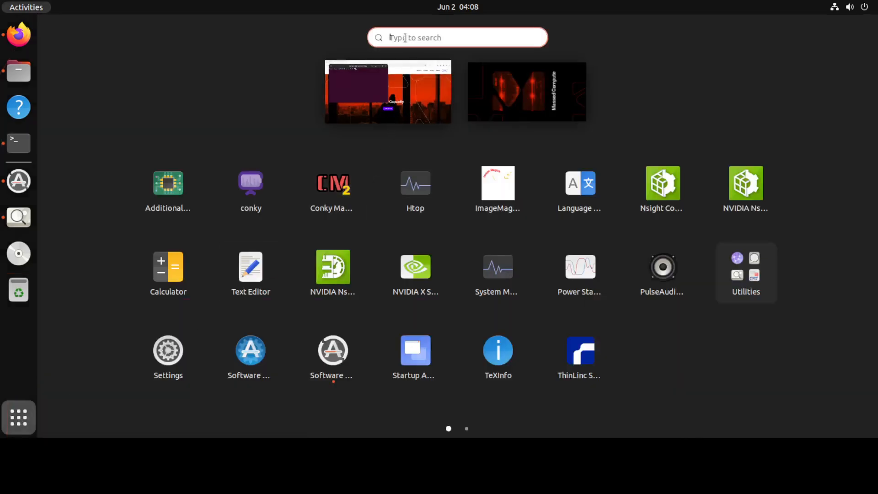
text(ubuntu)
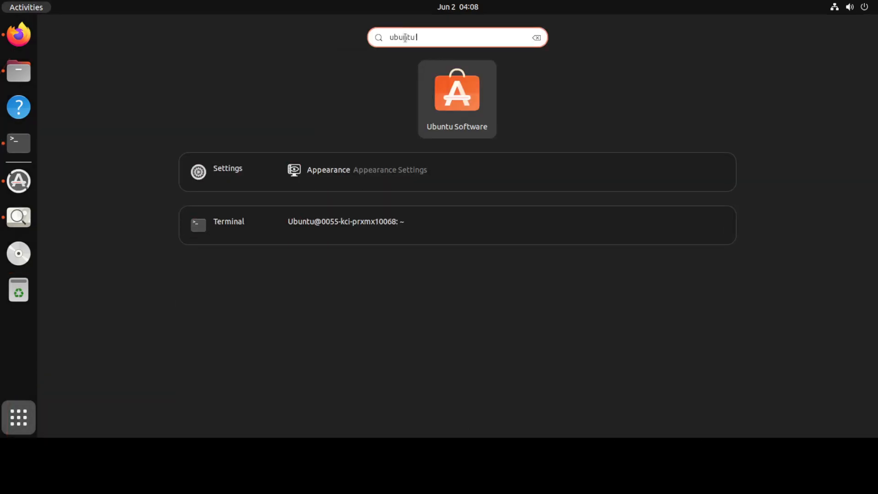
text(sol)
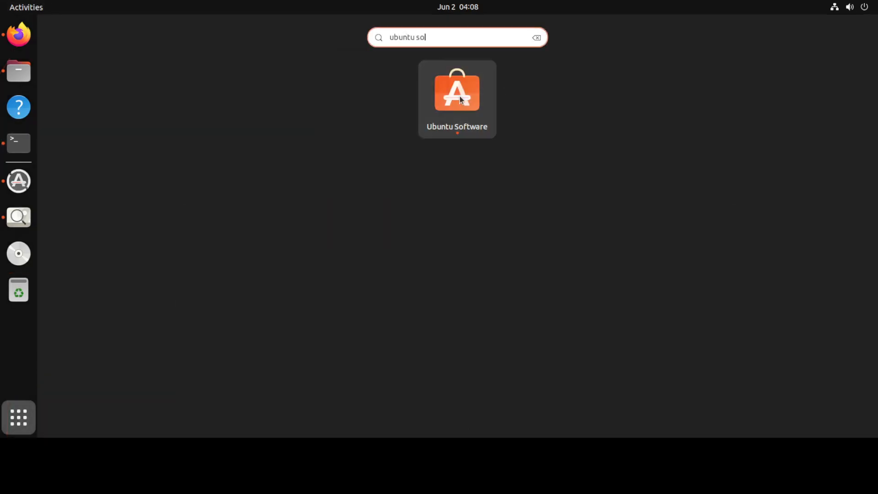
click(457, 93)
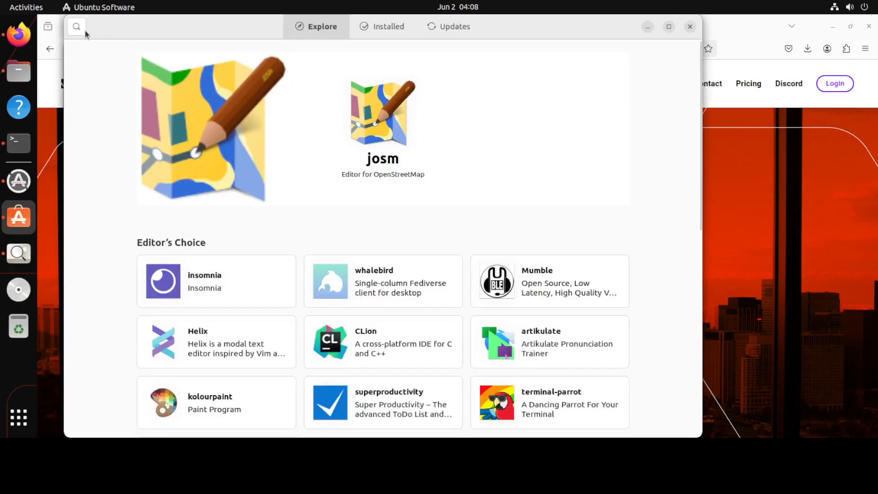
Search Ubuntu Software for 'vscode' and open the installed code snap's page
click(77, 26)
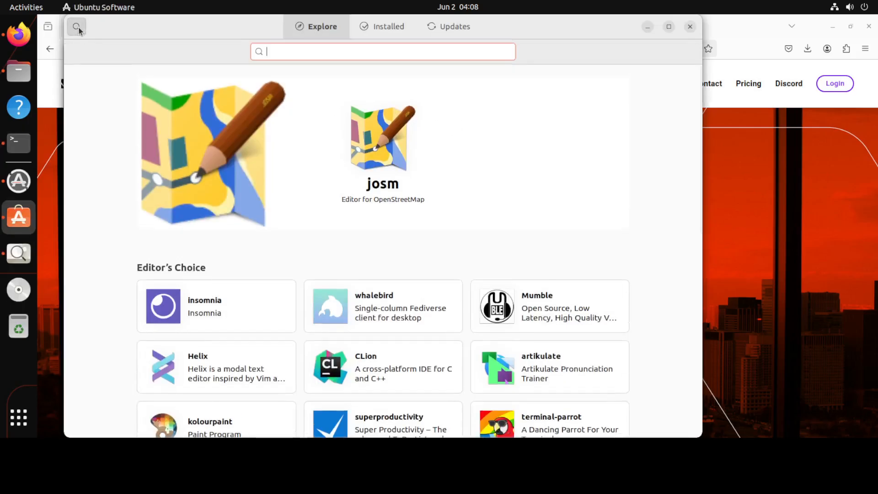
text(vs)
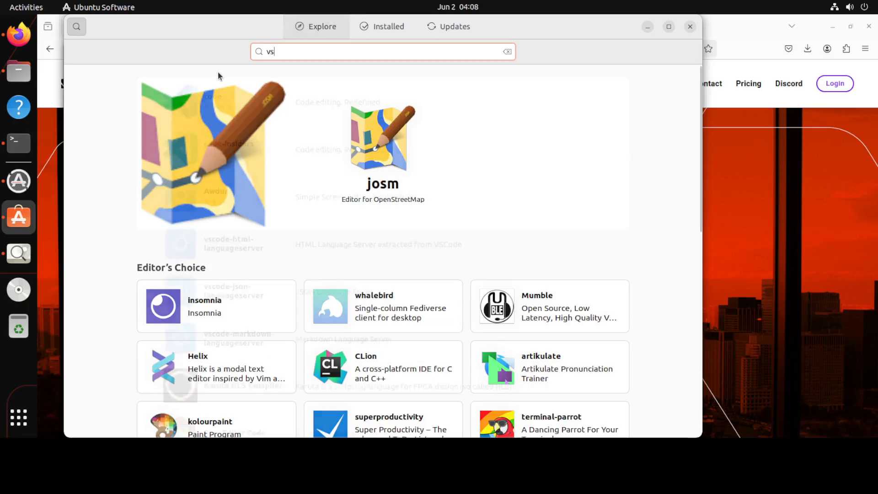
text(code)
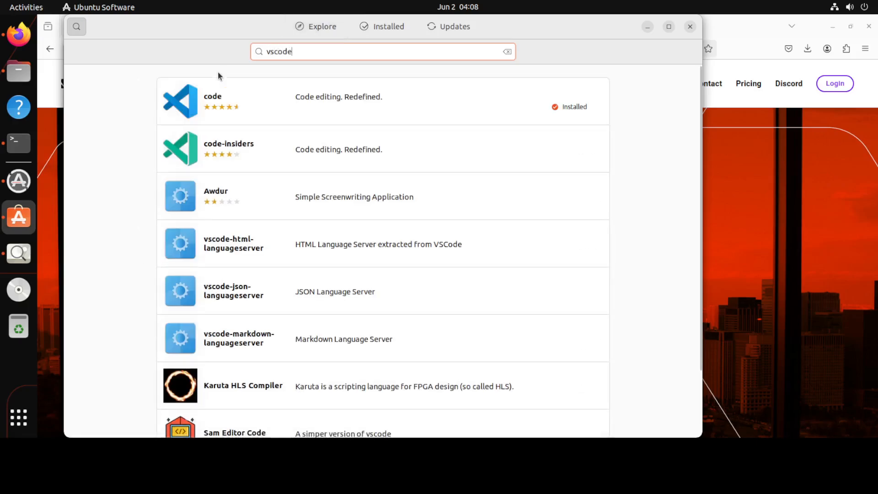
mouse_move(304, 98)
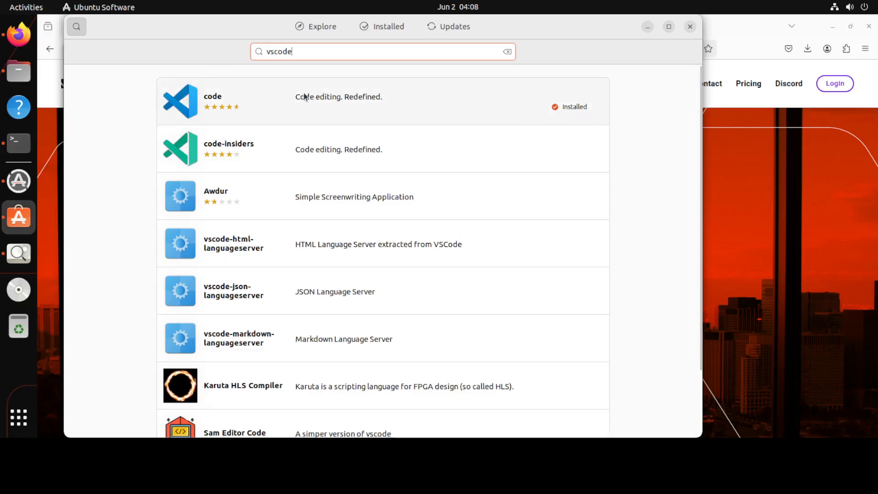
mouse_move(576, 114)
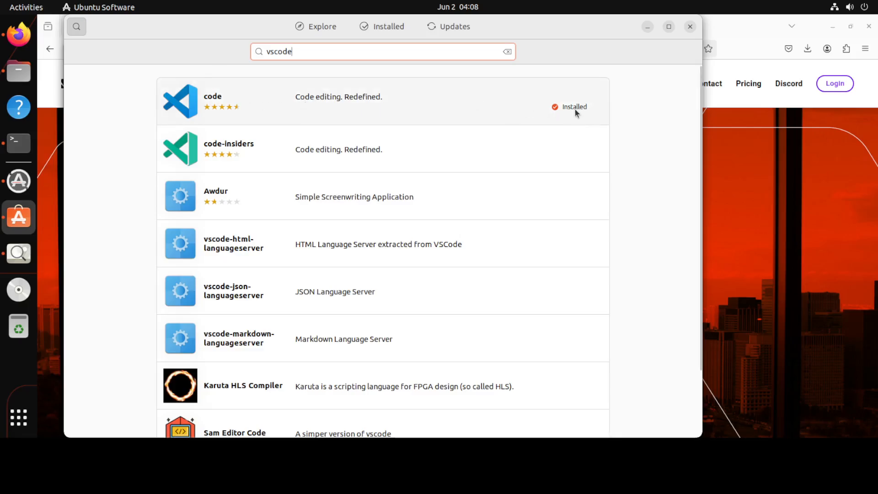
mouse_move(248, 103)
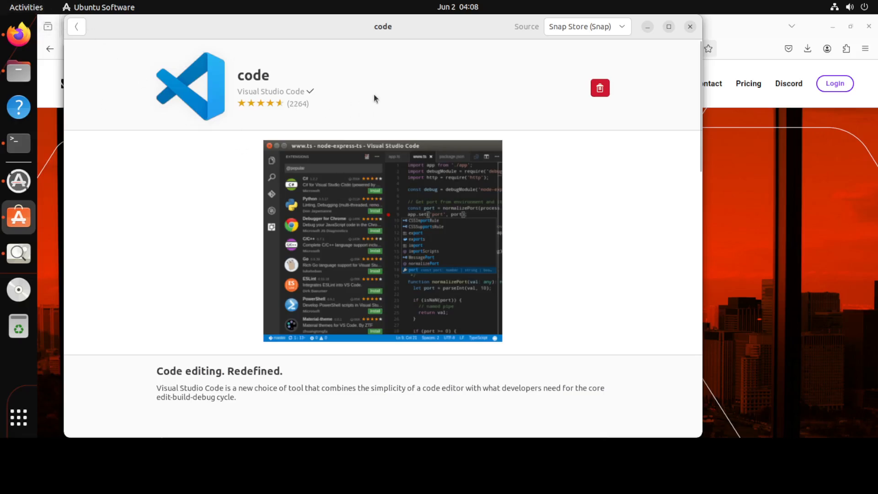
click(18, 142)
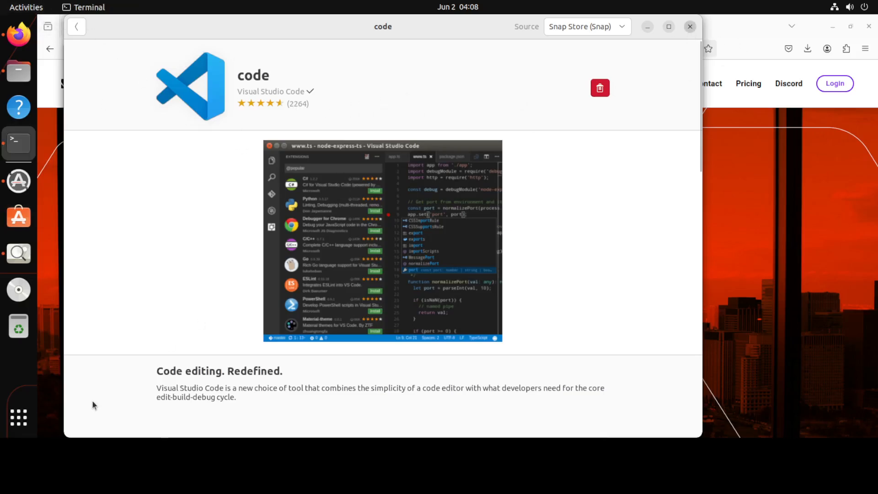
Launch Visual Studio Code from a 'vsco' app search and open the Extensions panel
click(26, 7)
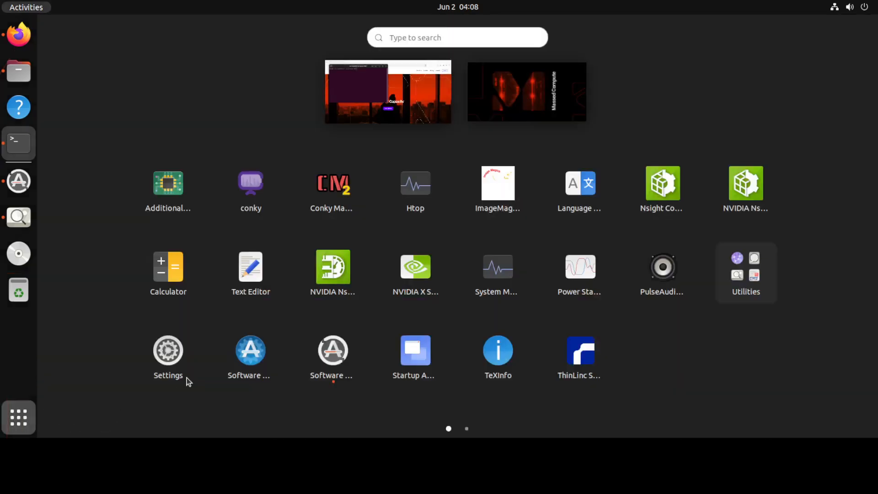
click(457, 38)
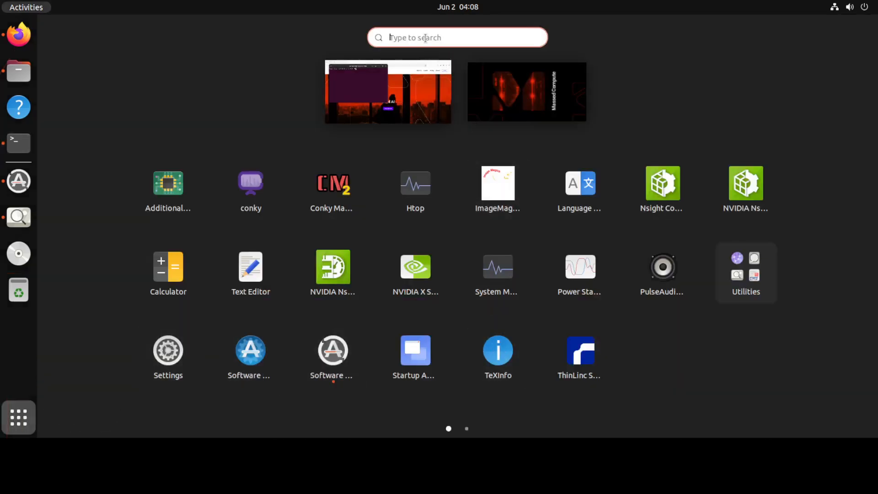
text(vsco)
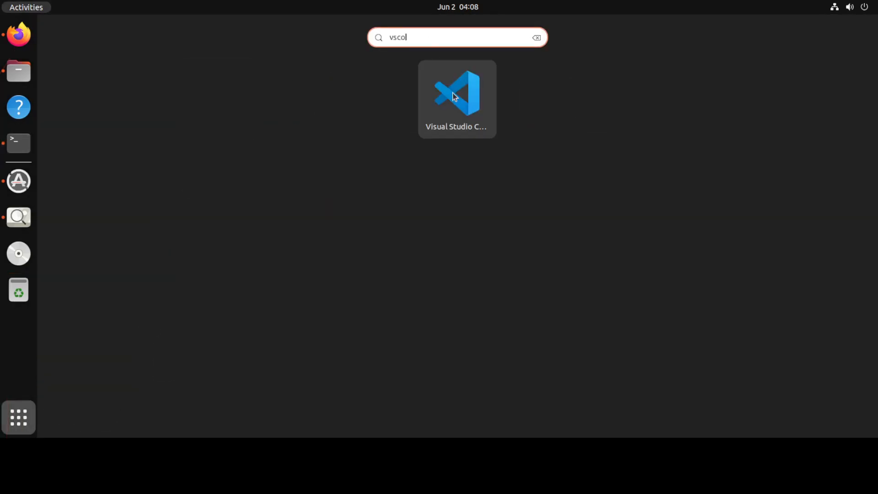
click(456, 98)
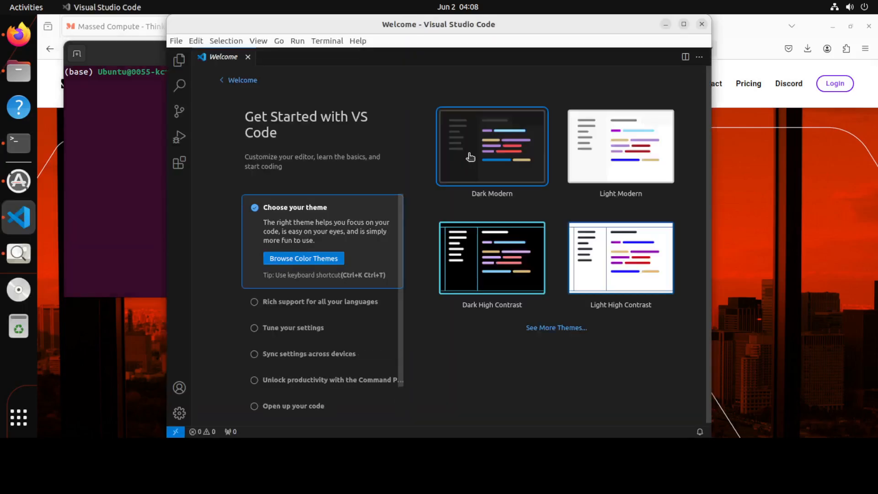
mouse_move(357, 161)
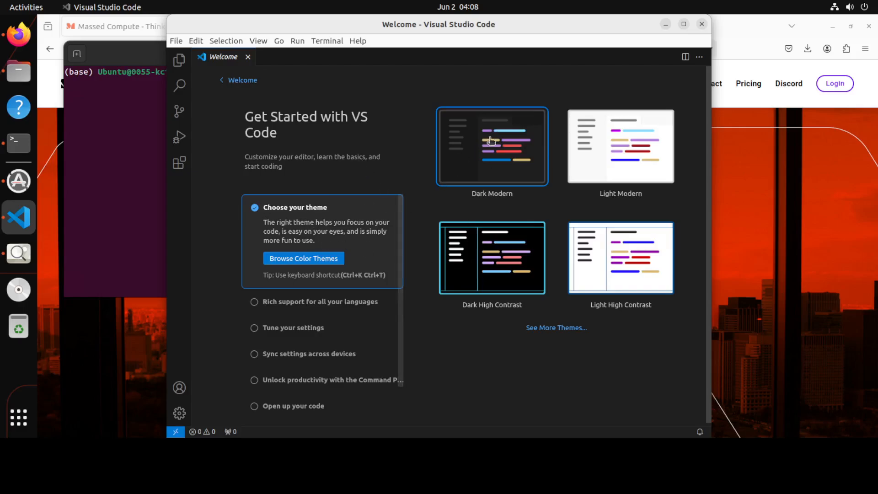
mouse_move(303, 60)
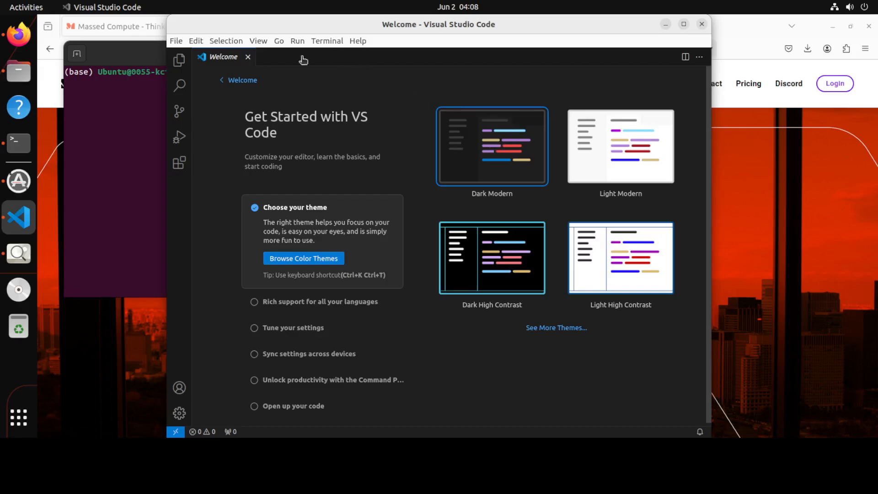
mouse_move(143, 223)
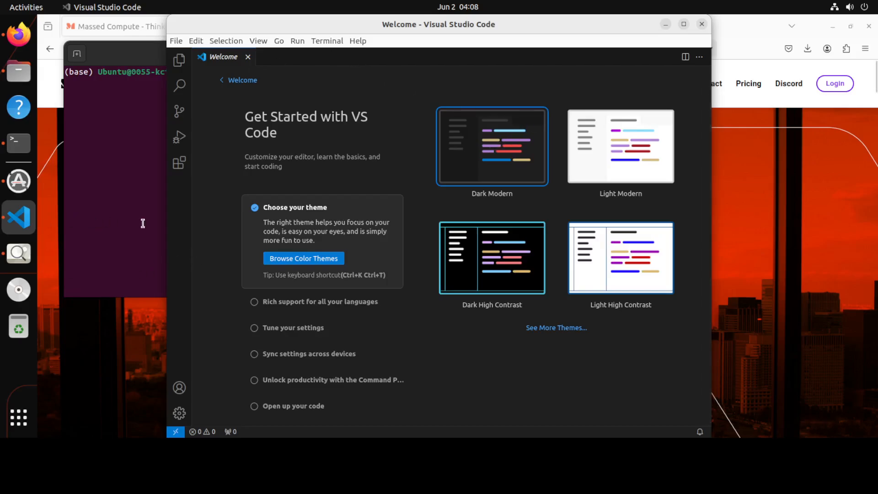
mouse_move(166, 234)
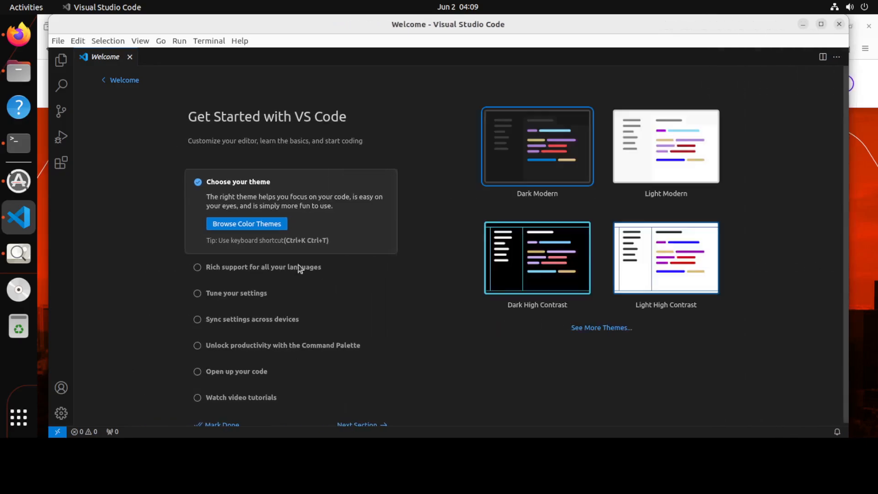
mouse_move(60, 137)
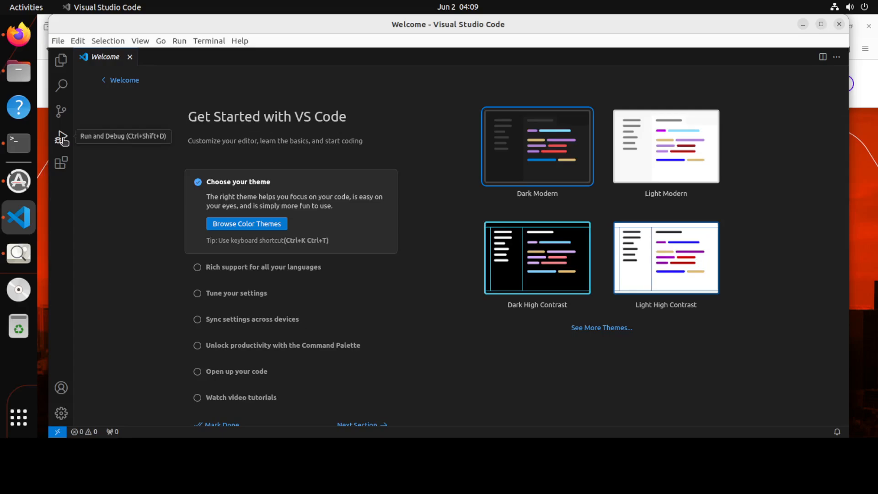
mouse_move(61, 163)
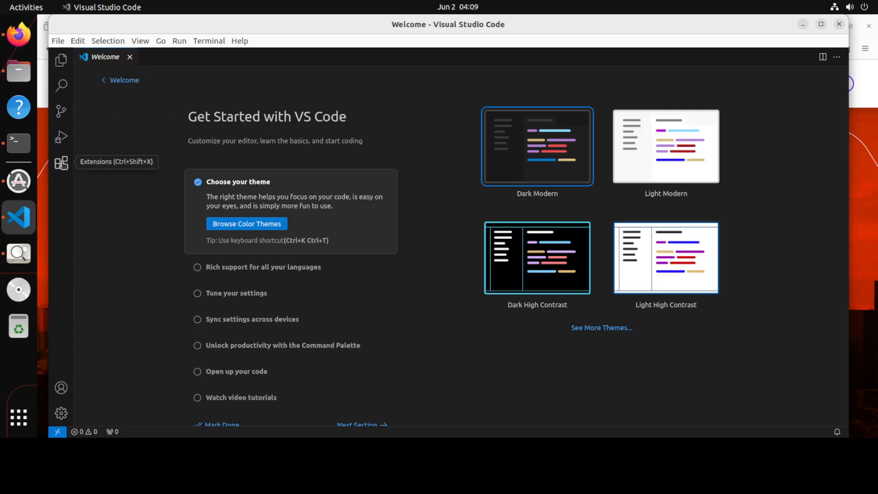
click(60, 163)
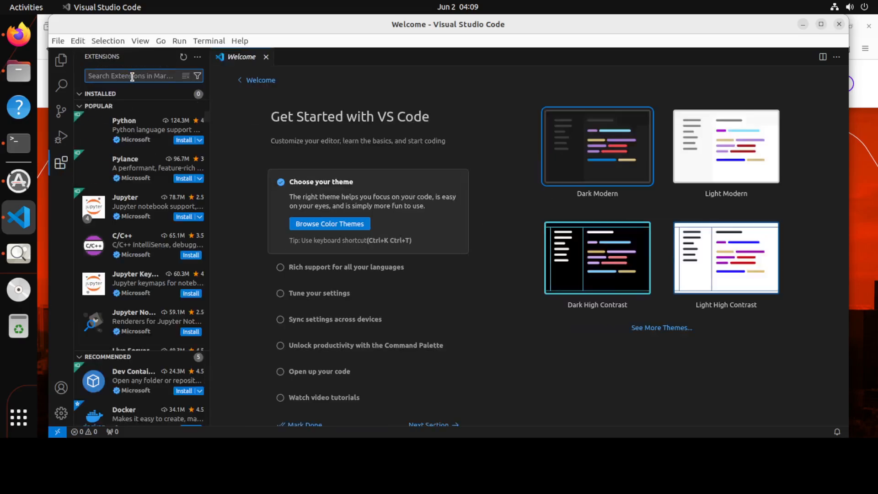
Search the marketplace for 'continue', open the Continue extension and install it
text(continue)
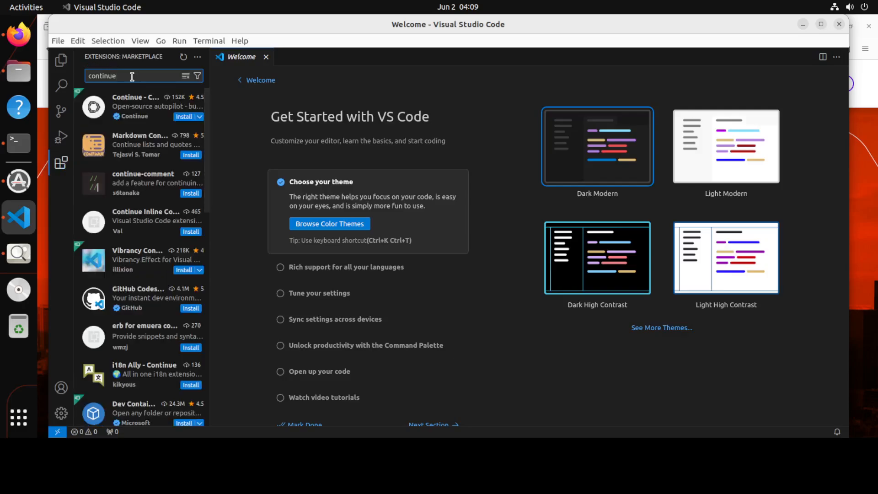
mouse_move(148, 128)
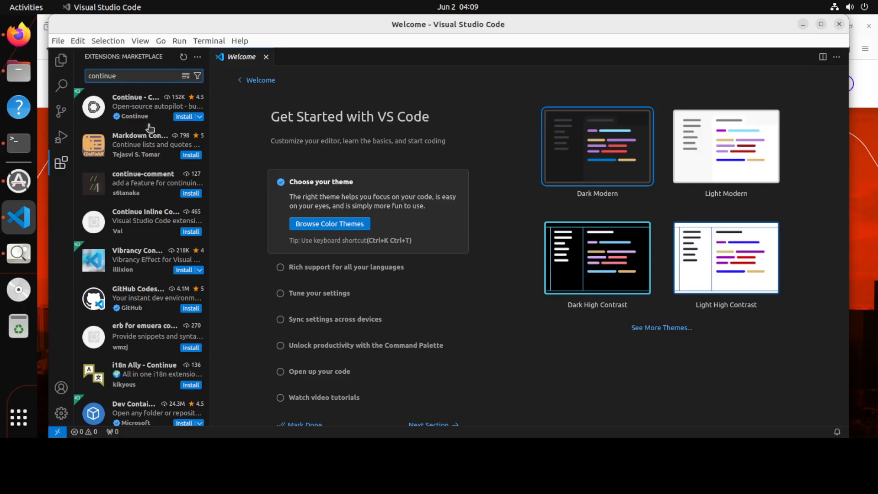
mouse_move(135, 106)
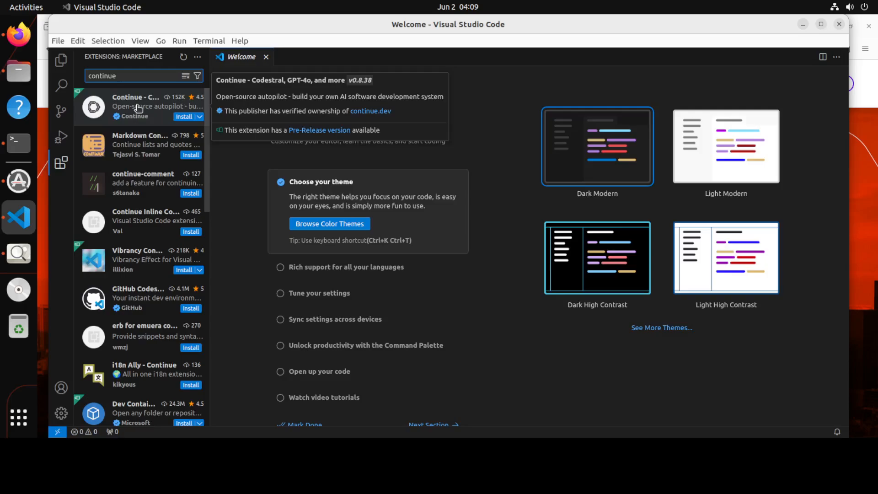
click(136, 106)
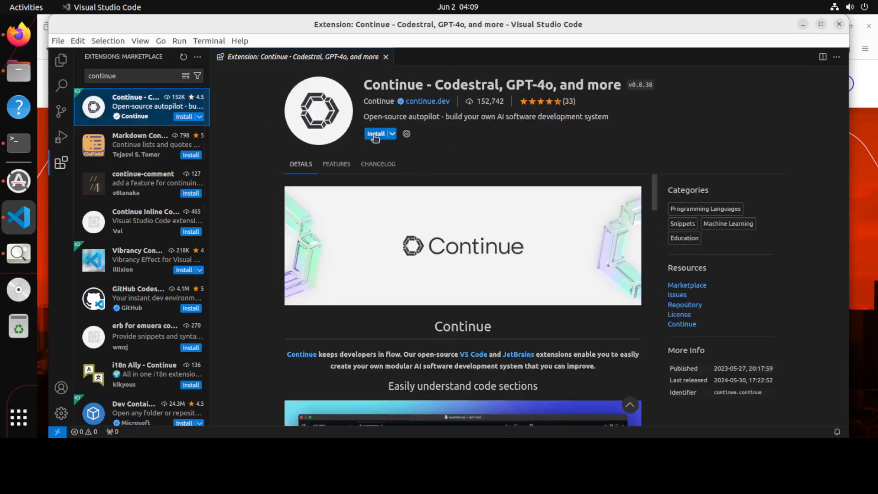
click(375, 134)
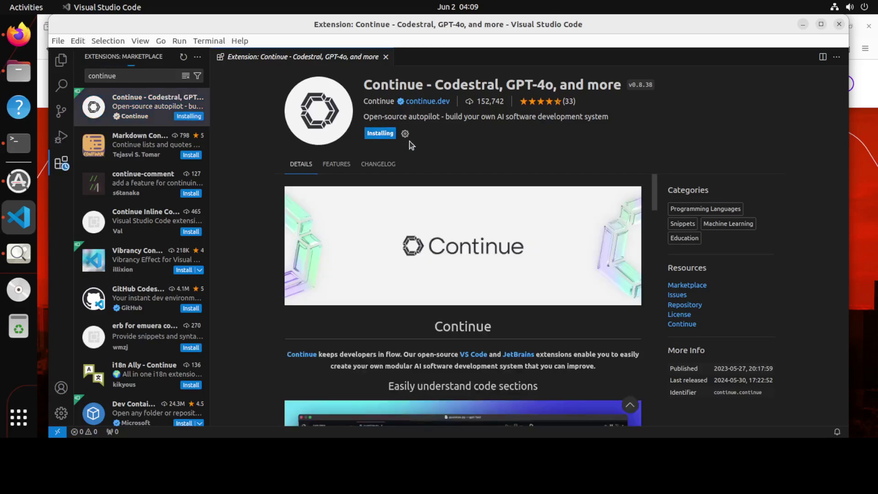
mouse_move(411, 145)
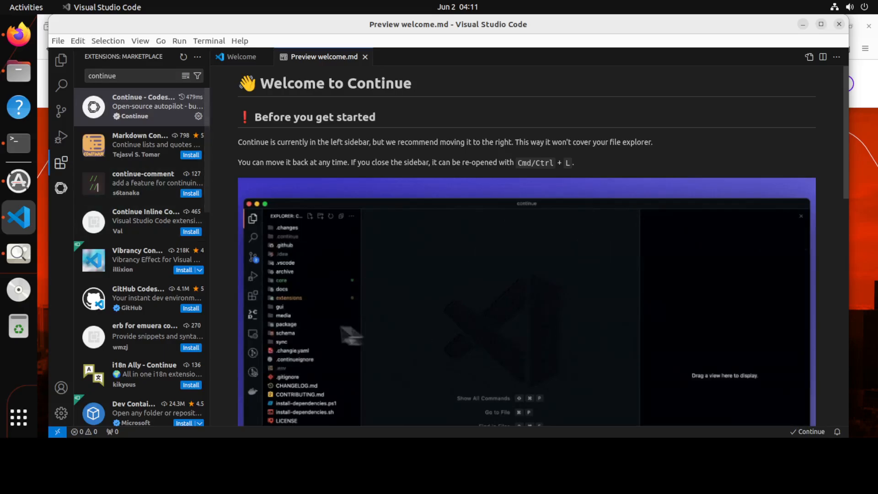
mouse_move(689, 266)
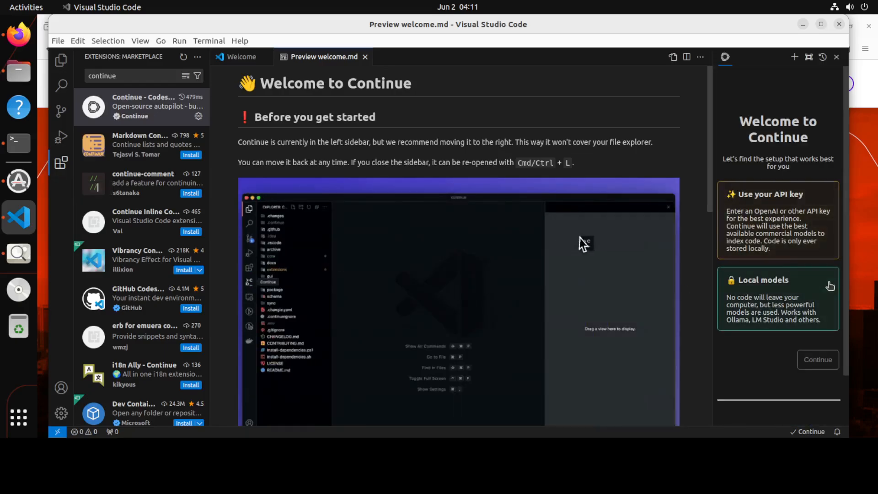
mouse_move(252, 288)
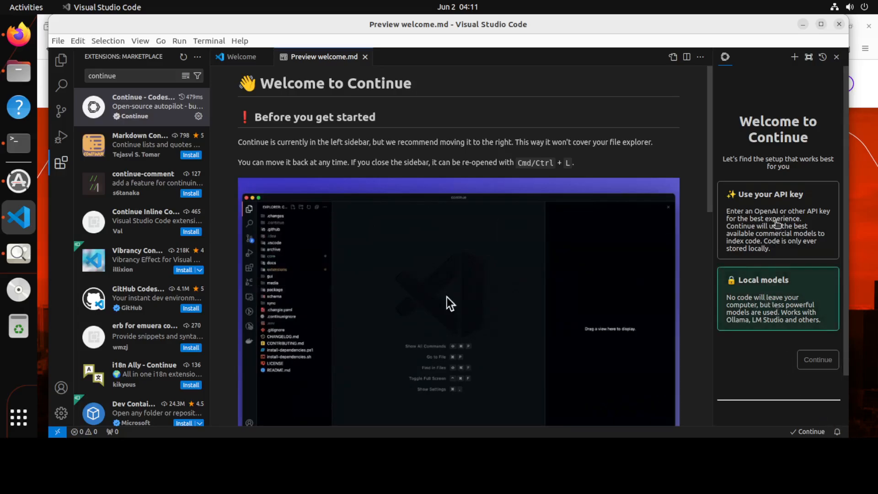
mouse_move(584, 243)
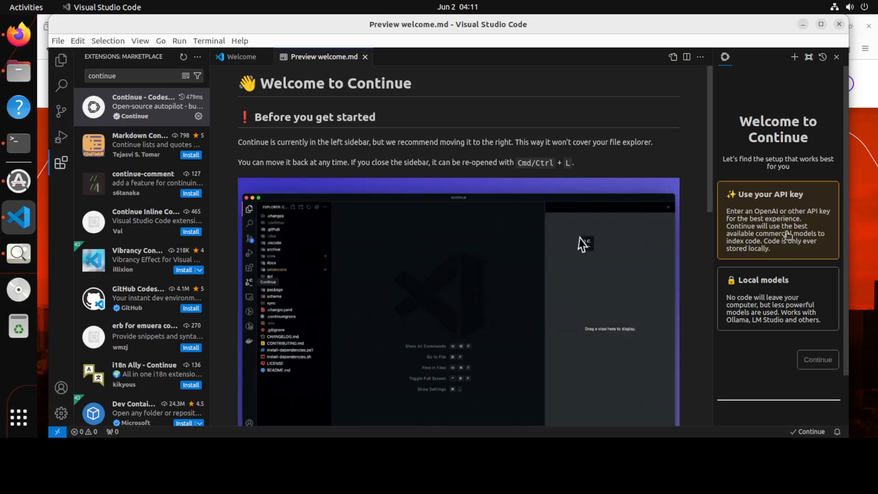
mouse_move(255, 289)
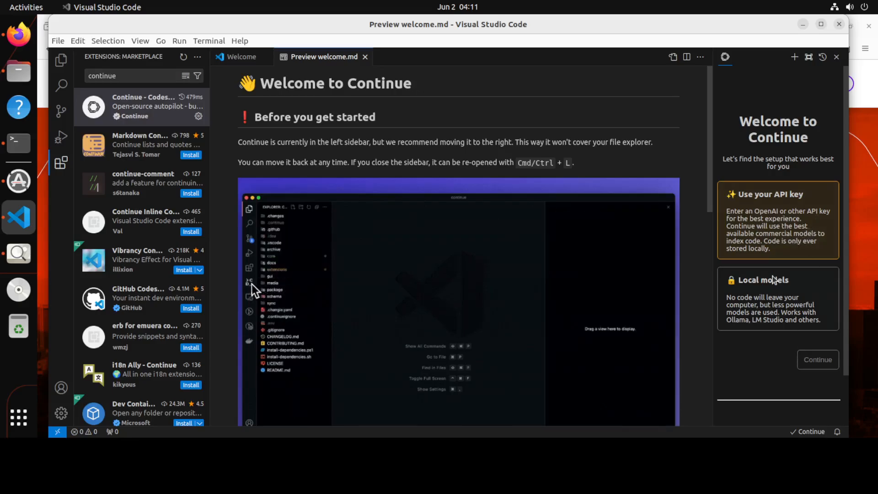
Pick the 'Local models' card in the Continue sidebar and continue to setup
click(778, 299)
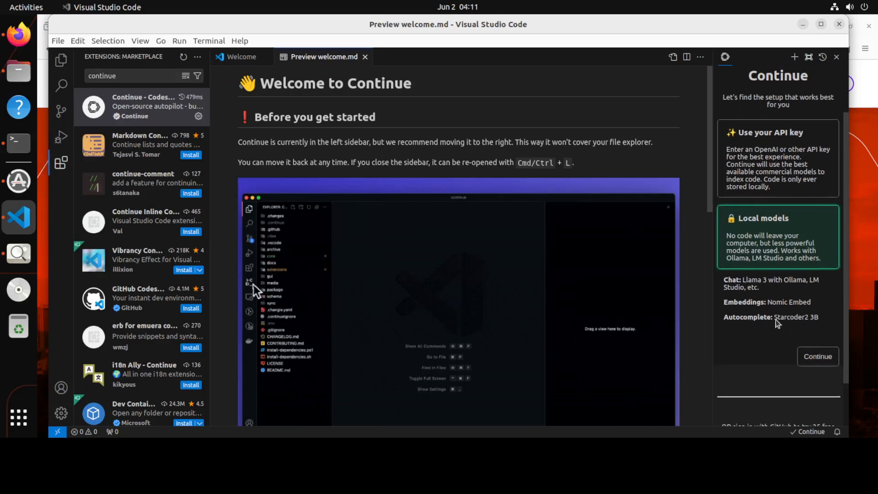
click(818, 357)
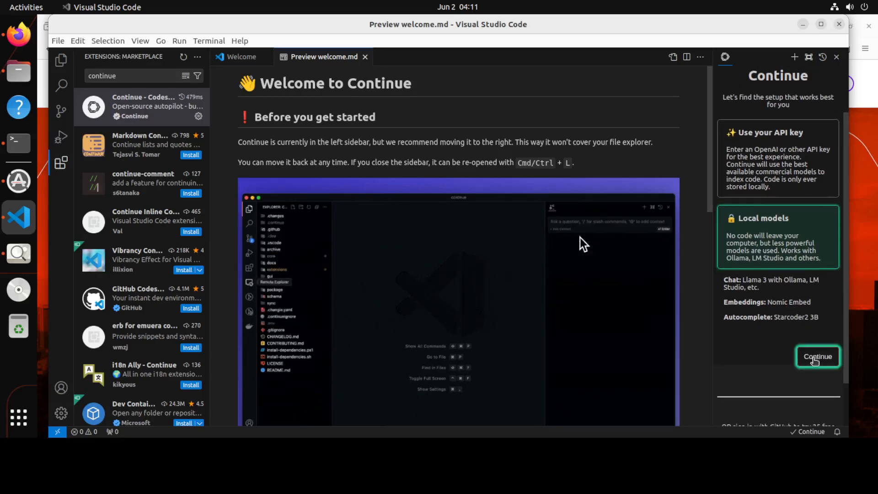
click(817, 356)
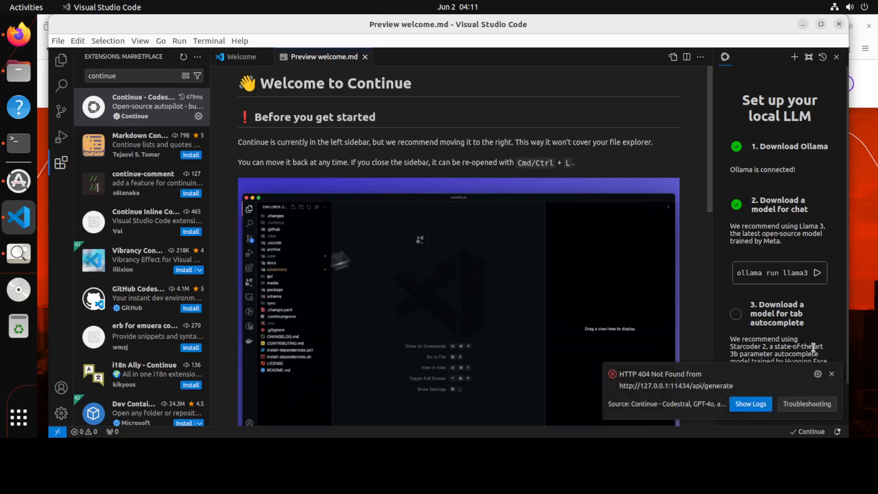
mouse_move(817, 155)
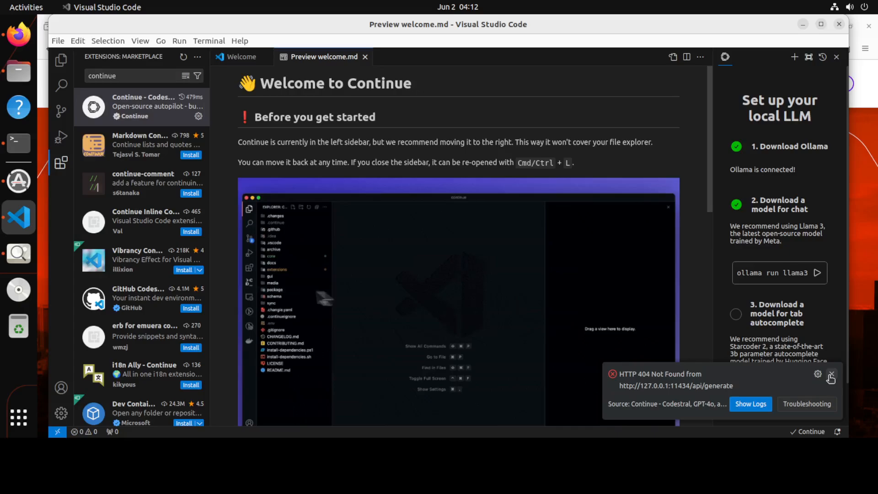
mouse_move(584, 245)
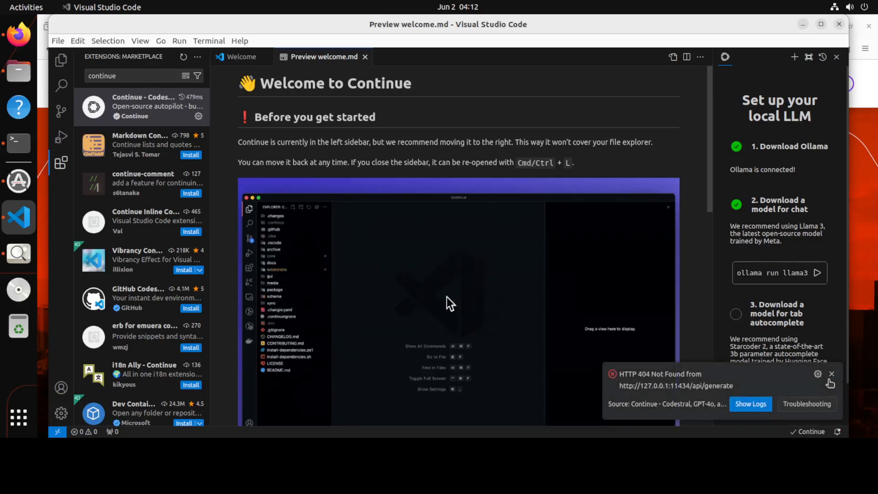
mouse_move(582, 244)
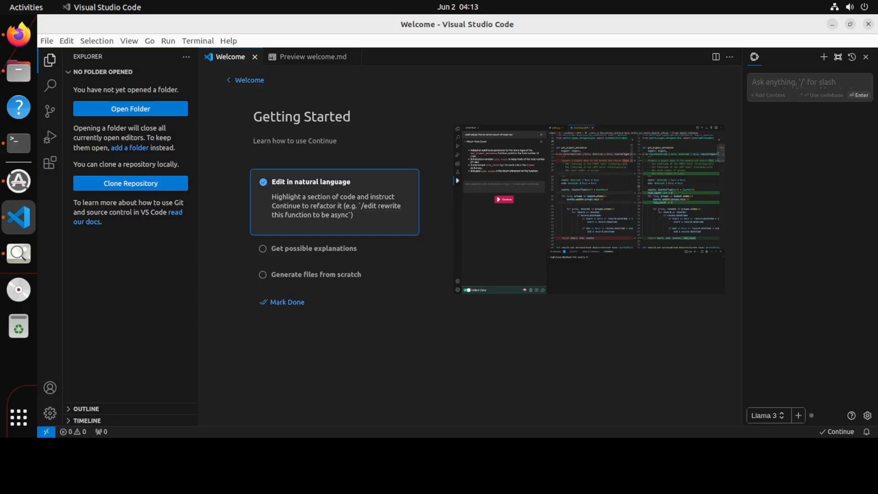
mouse_move(798, 414)
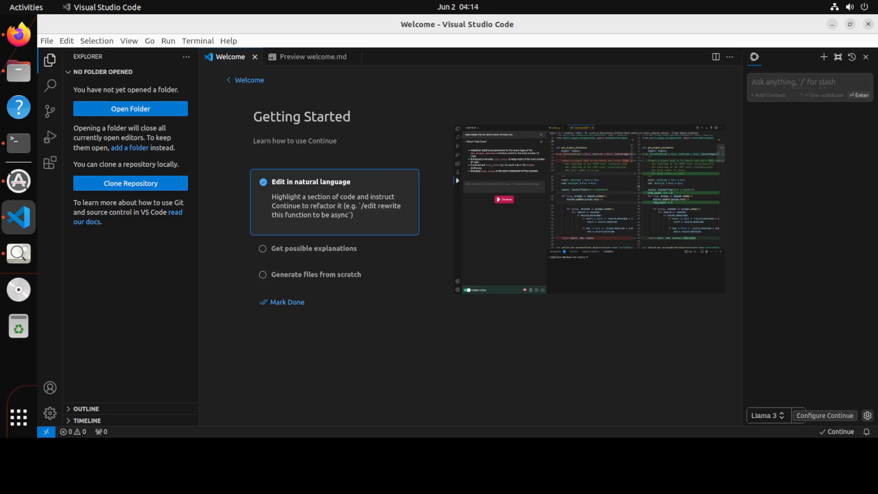
Open Continue's config.json listing Llama 3 and Starcoder 3b models
click(868, 415)
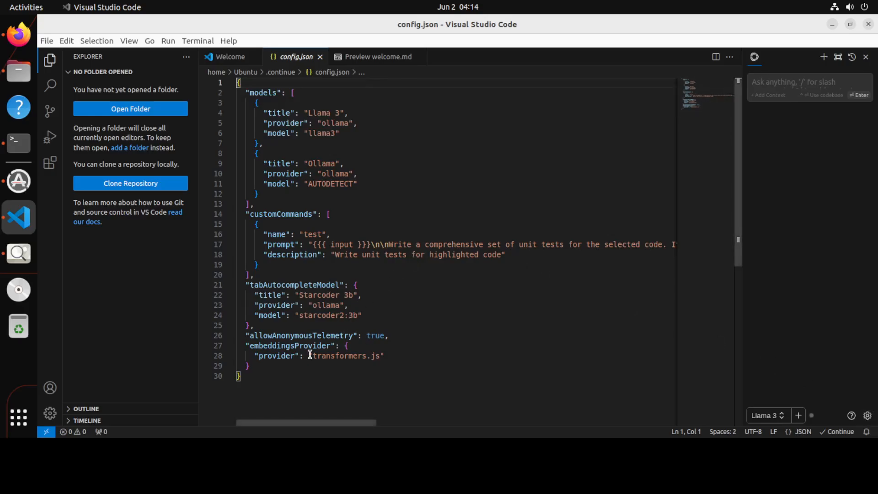
Replace all of config.json with Codestral chat and tab-autocomplete entries, then close it
click(284, 369)
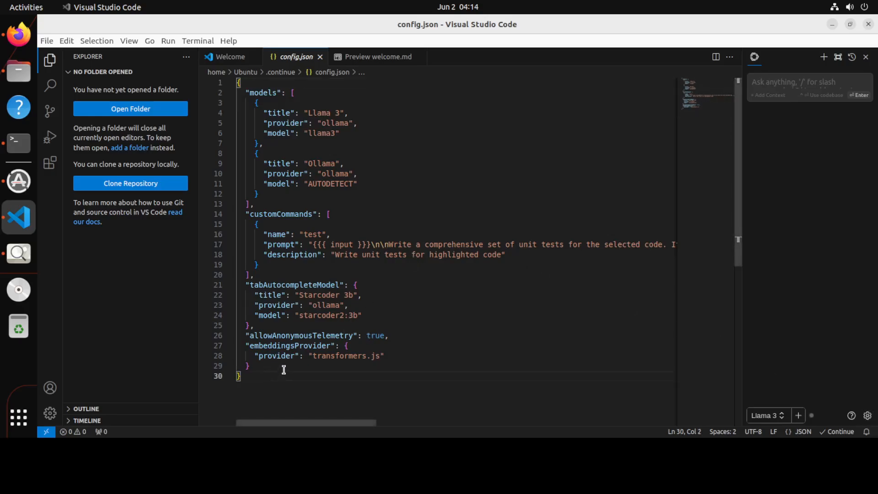
key(ctrl+a)
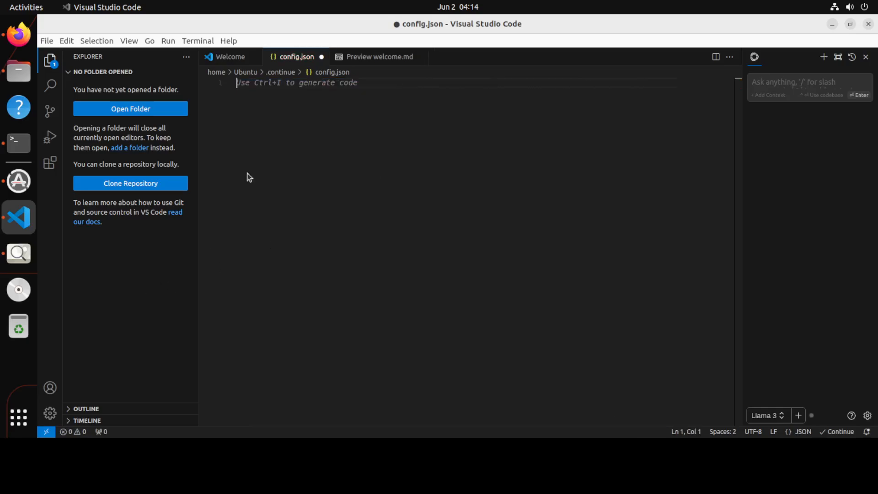
mouse_move(245, 414)
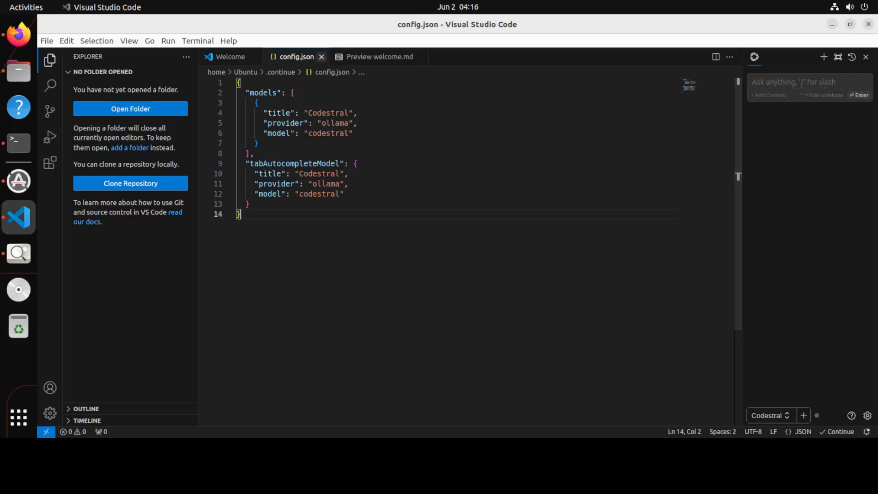
click(321, 57)
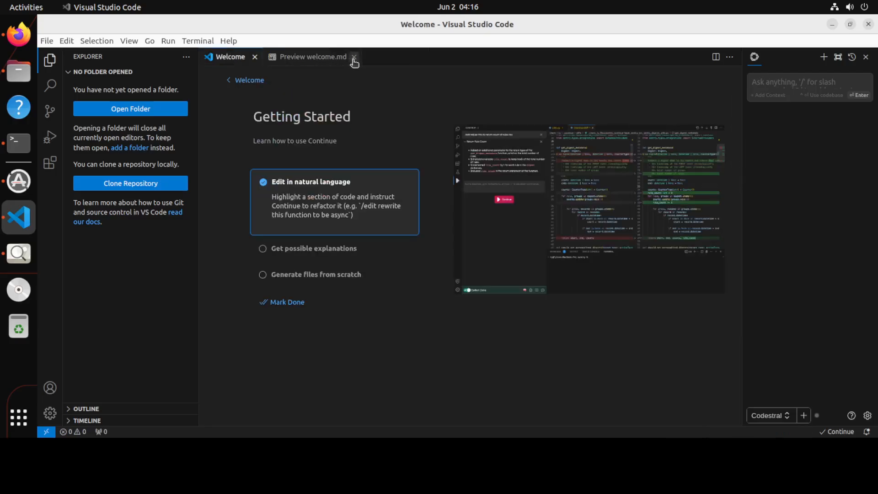
Close the welcome preview, create a new text file and save it as mytest.py
click(354, 56)
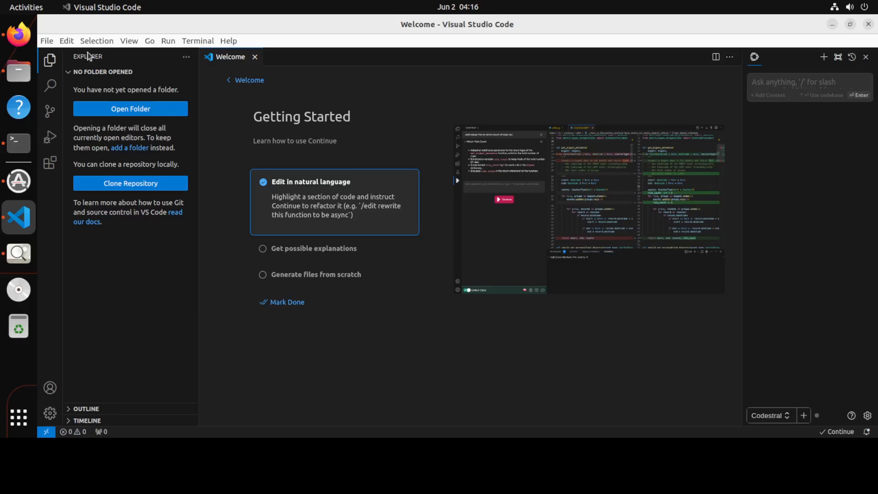
click(47, 40)
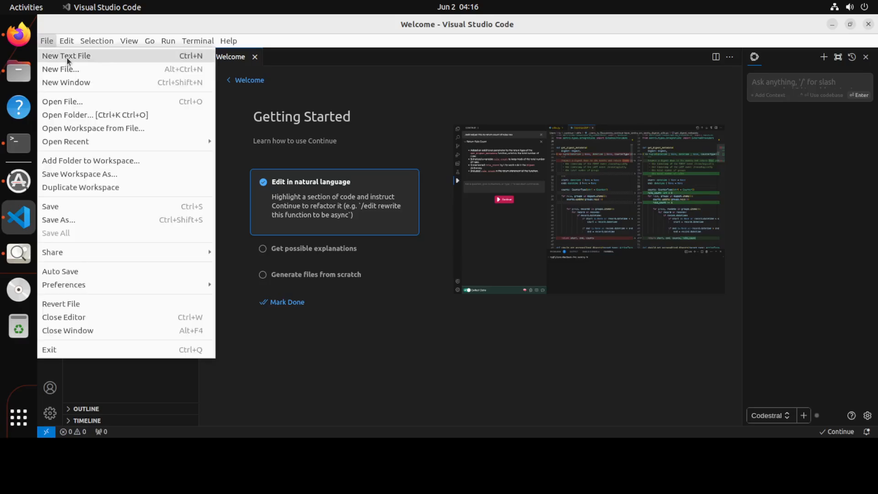
click(66, 56)
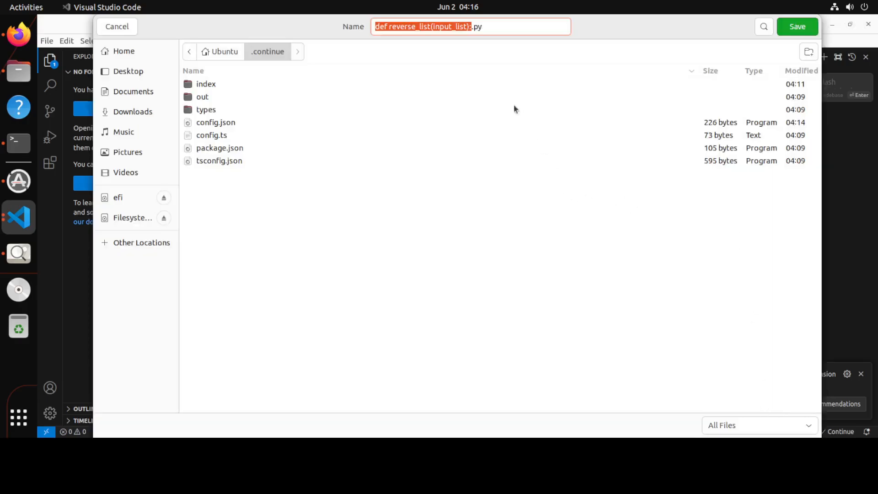
mouse_move(503, 95)
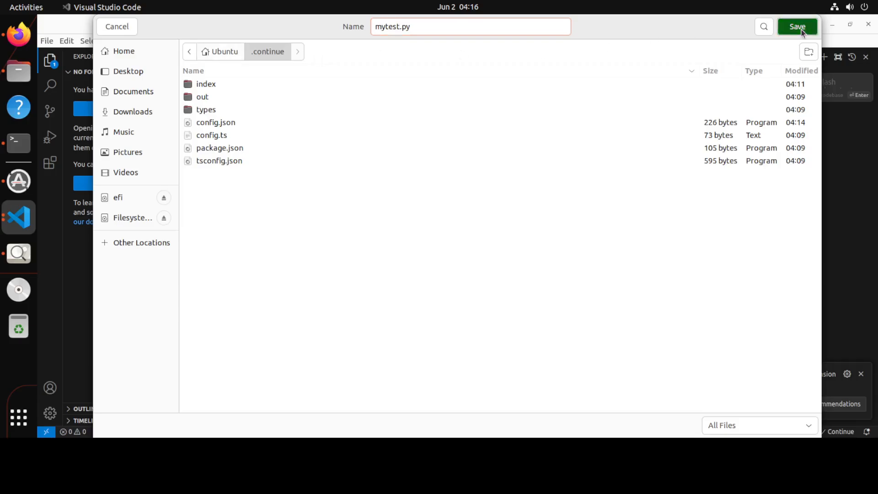
click(797, 26)
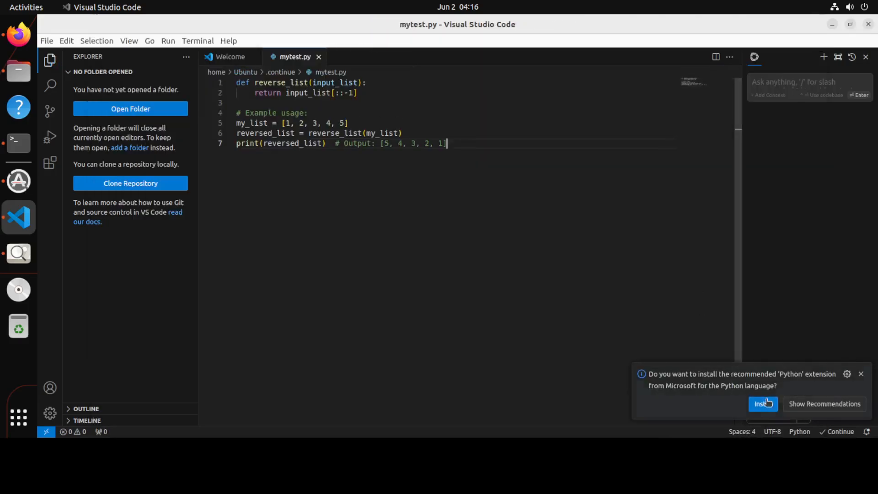
Install Microsoft's Python extension, then close its details page to return to mytest.py
click(762, 404)
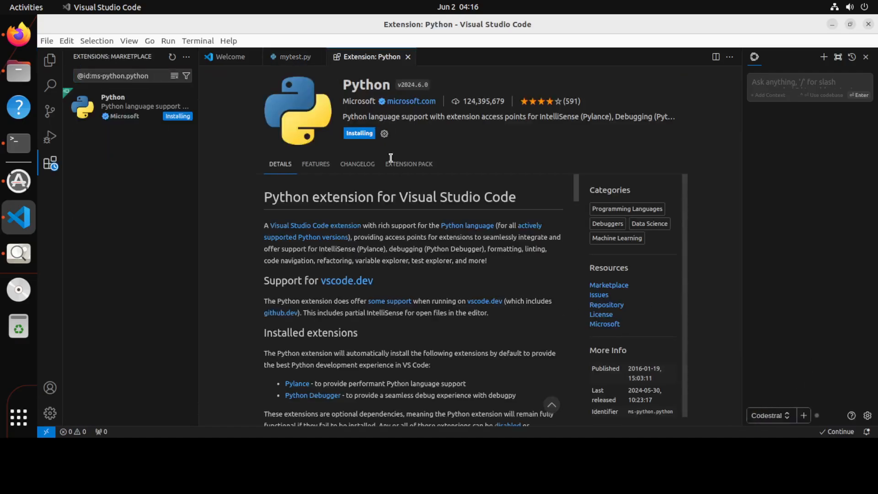
mouse_move(605, 185)
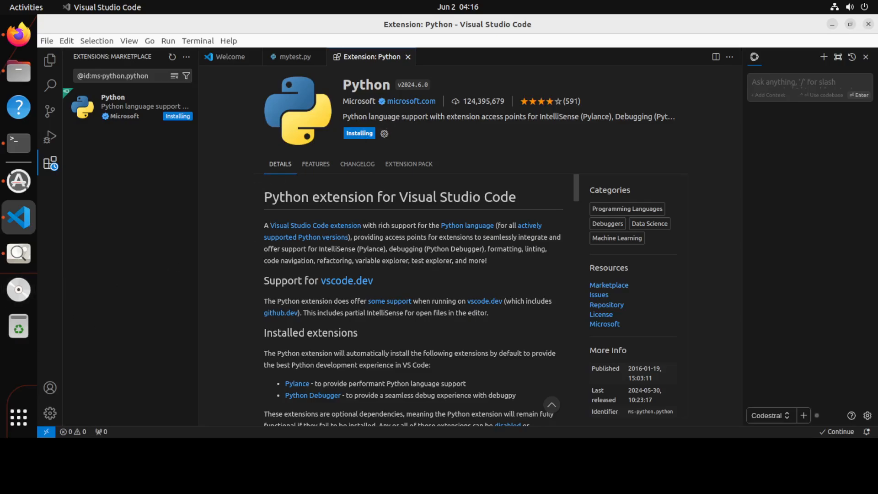
click(292, 57)
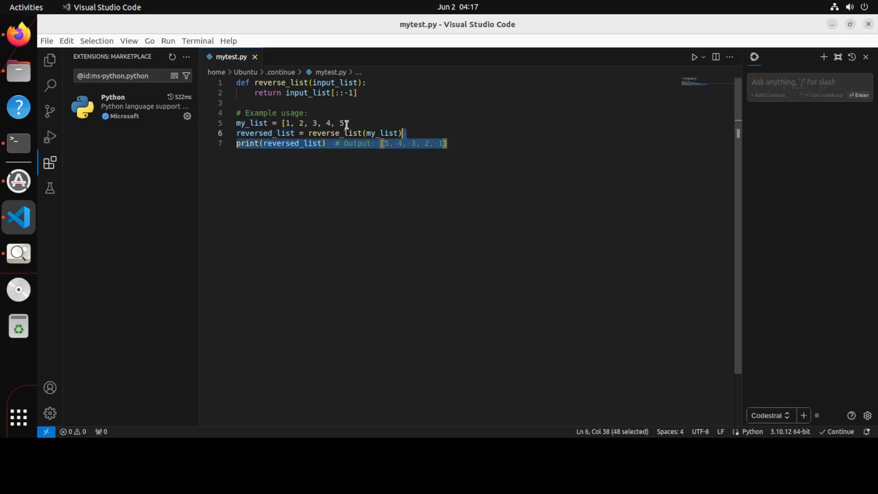
Select all seven lines of mytest.py and send them to the Continue chat
key(ctrl+a)
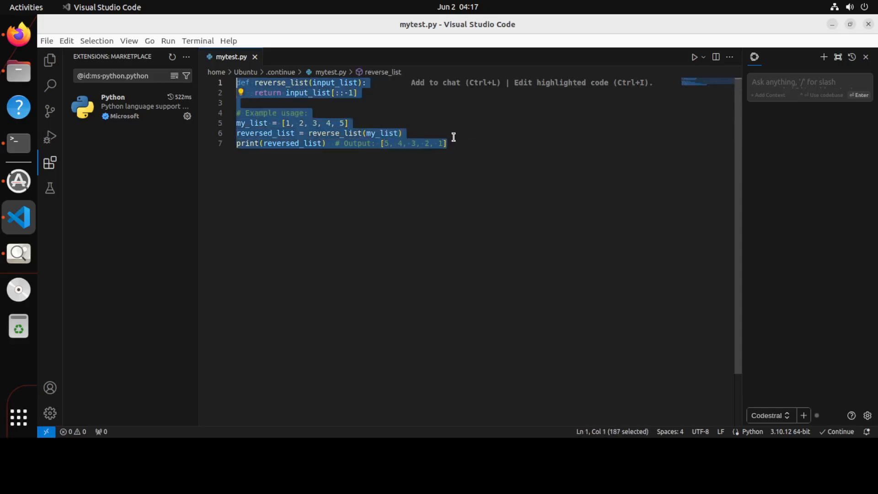
mouse_move(440, 95)
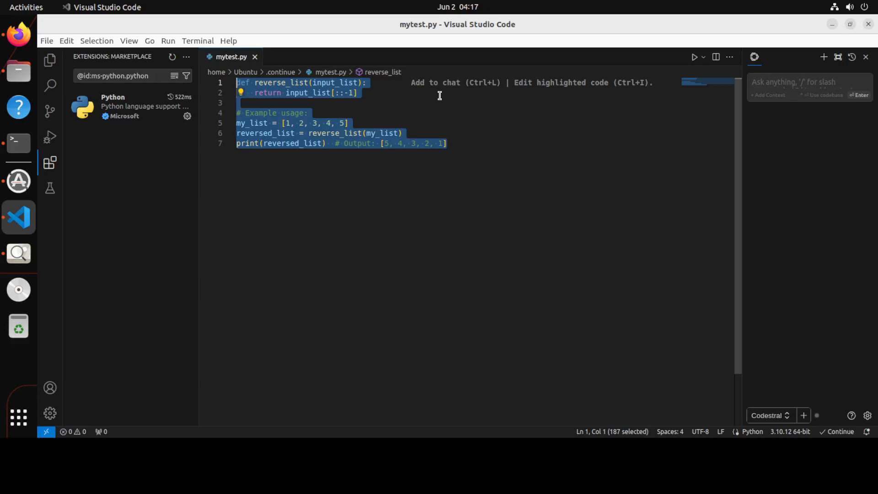
mouse_move(489, 93)
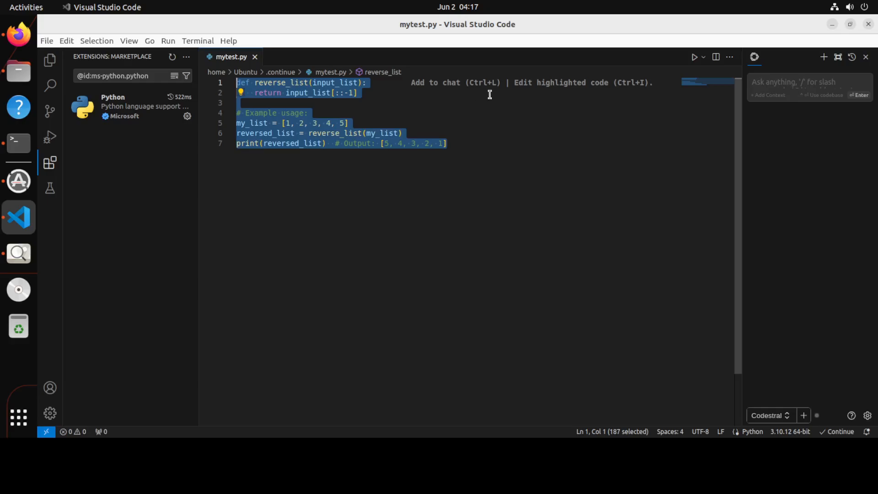
mouse_move(444, 169)
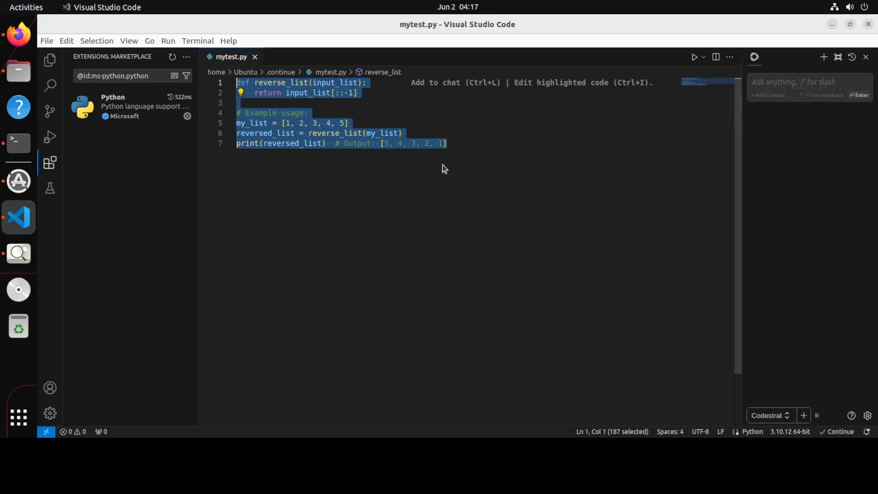
mouse_move(419, 155)
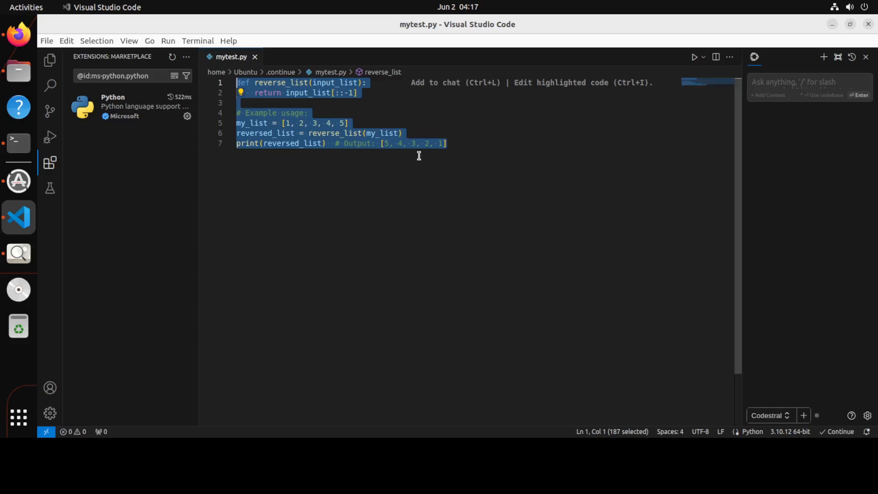
click(419, 155)
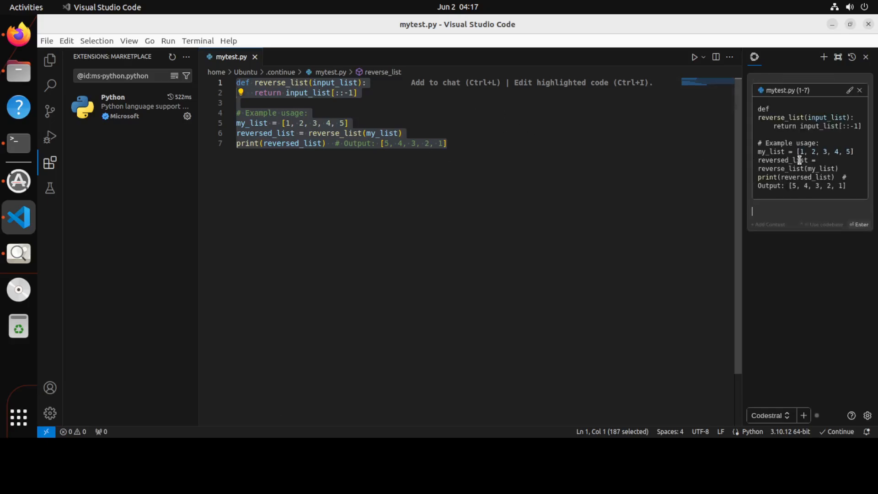
mouse_move(803, 159)
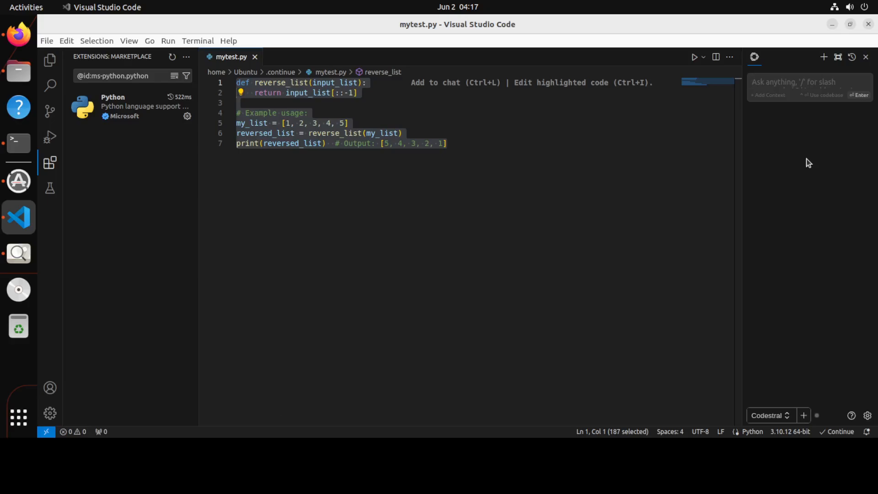
mouse_move(394, 204)
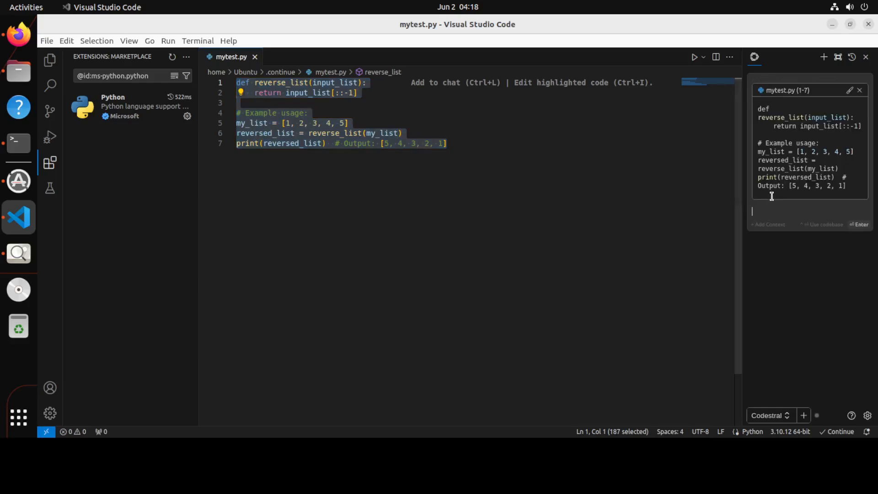
Ask Codestral 'WHAT IS THIS CODE DOING' and read its slicing explanation
text(WHAT)
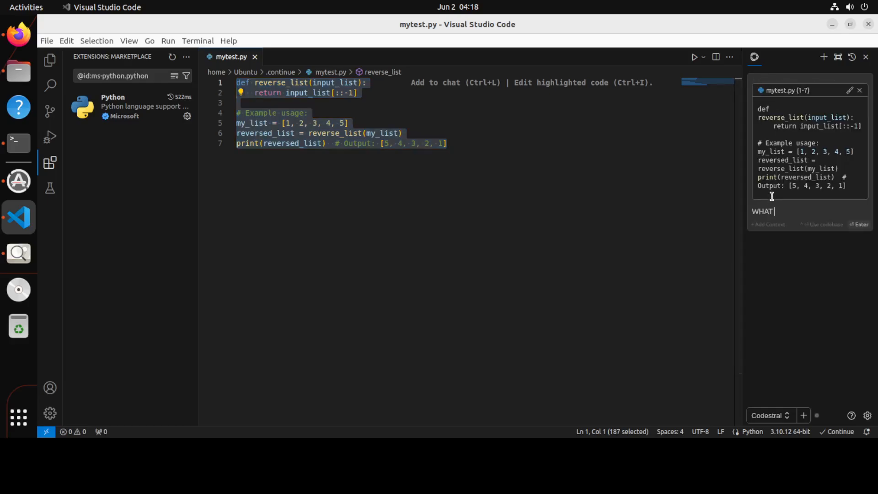
text(IS THIS CODE)
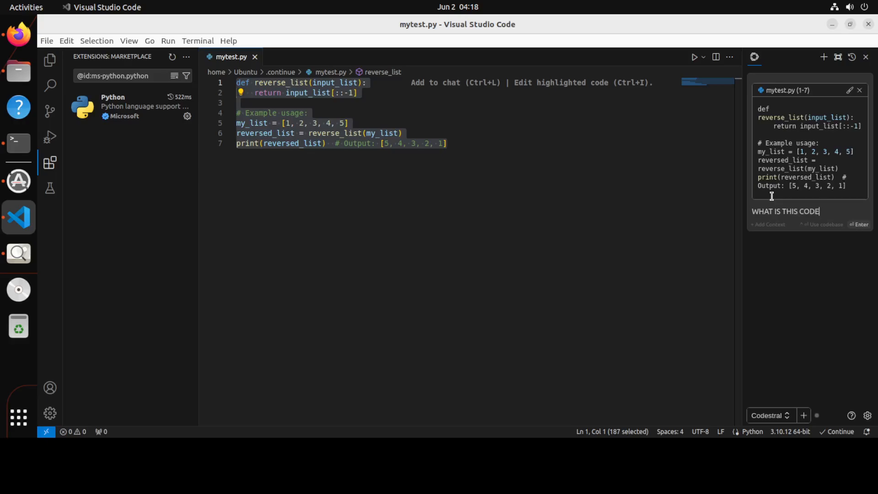
text(DOING)
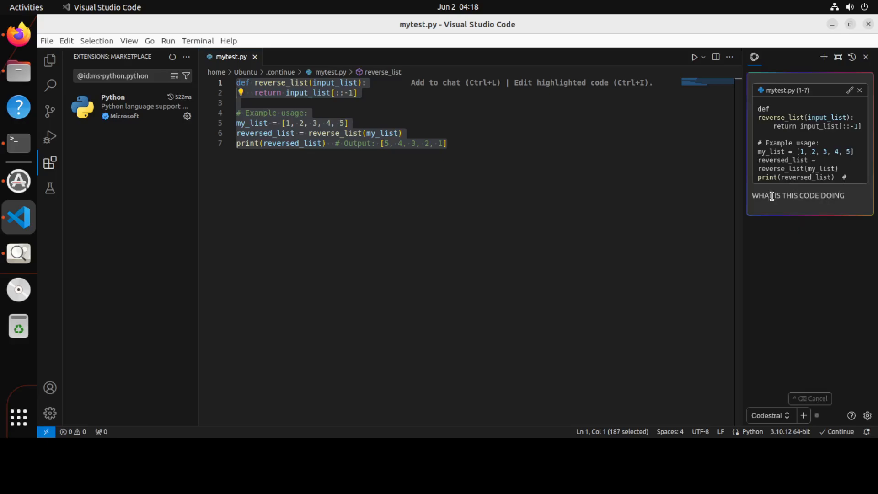
mouse_move(829, 92)
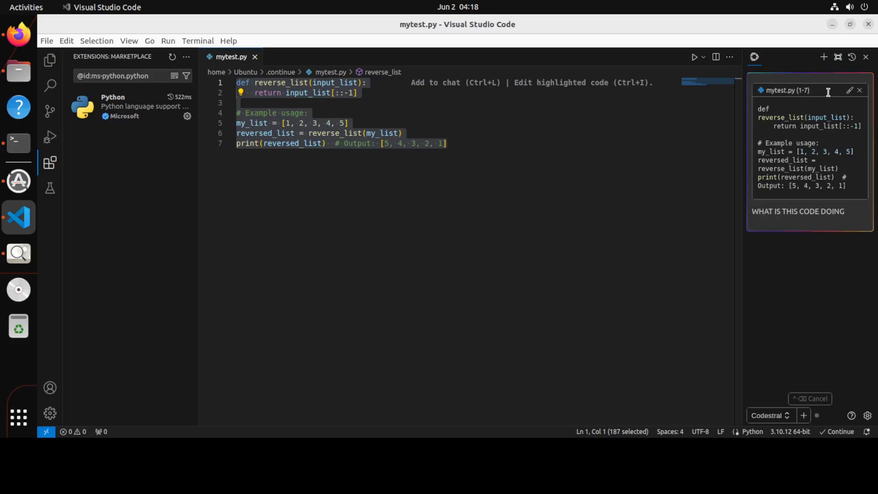
mouse_move(809, 236)
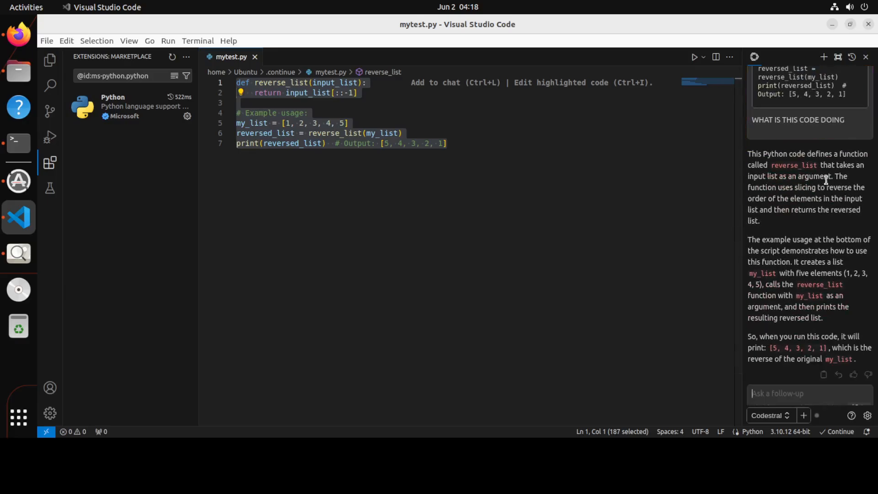
scroll(down, 3)
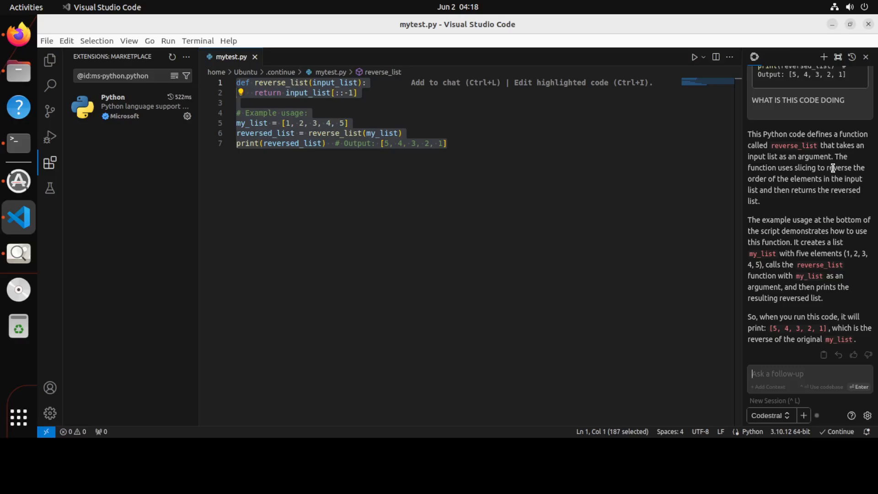
mouse_move(774, 230)
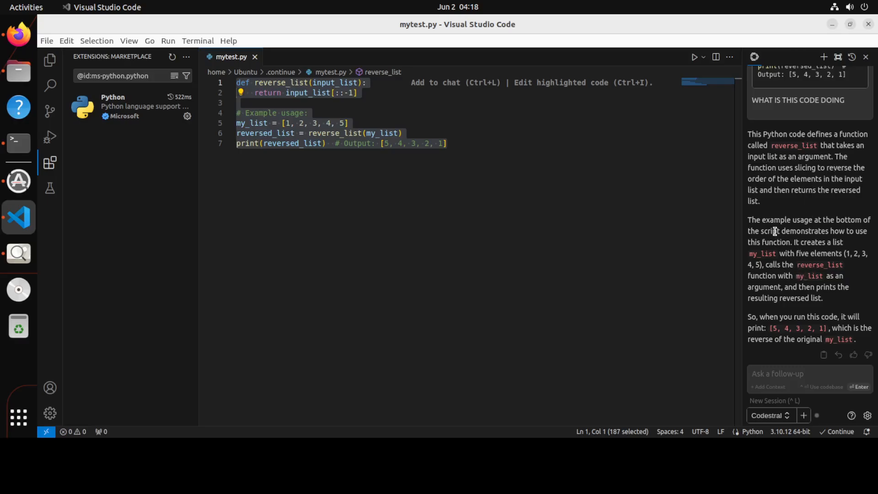
mouse_move(723, 252)
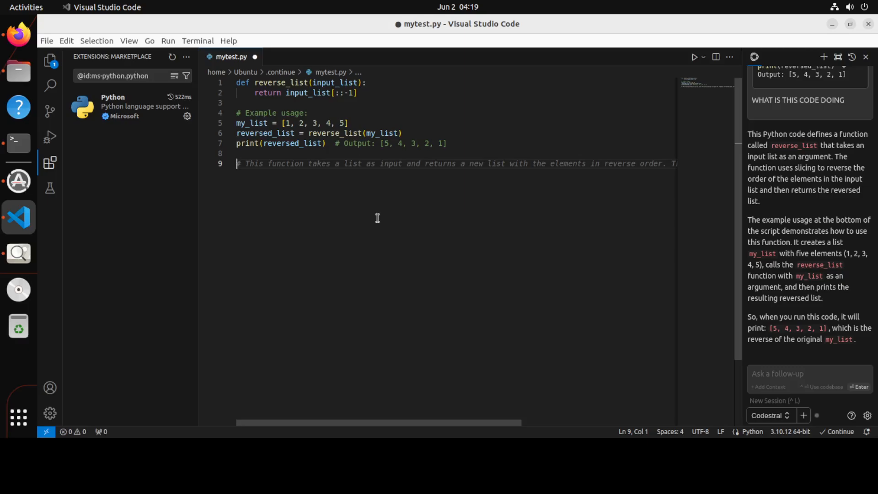
text(print)
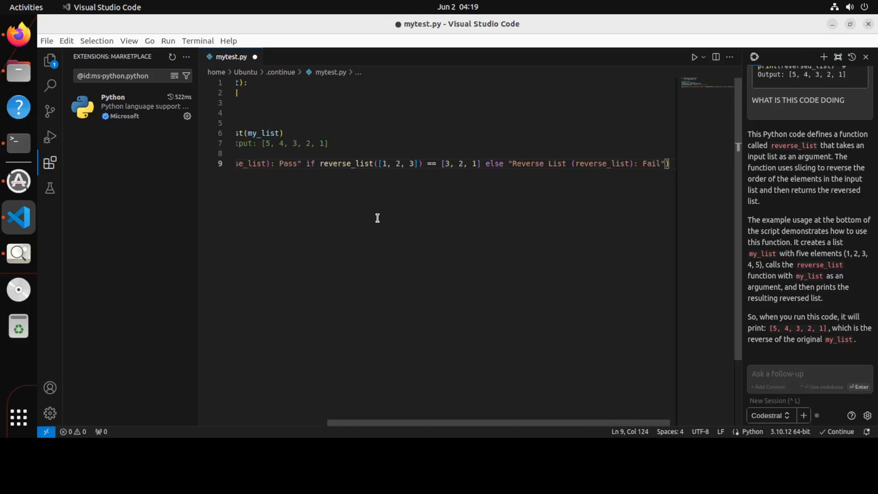
scroll(left, 3)
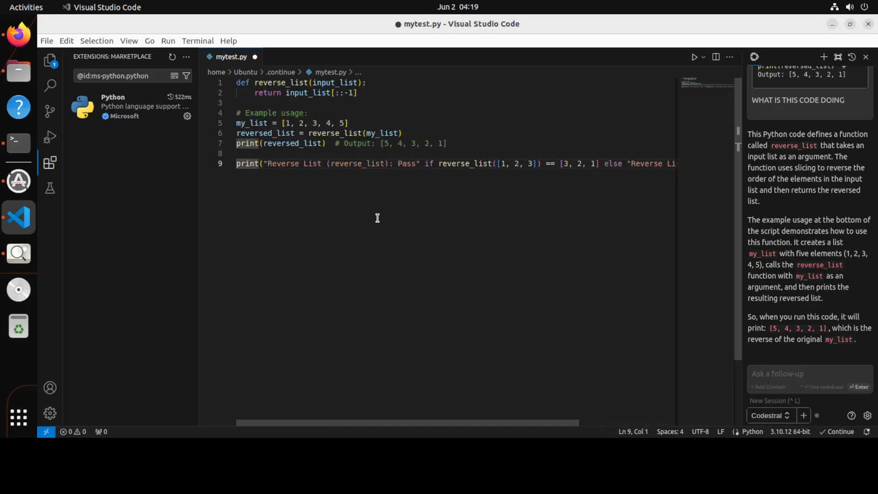
mouse_move(571, 174)
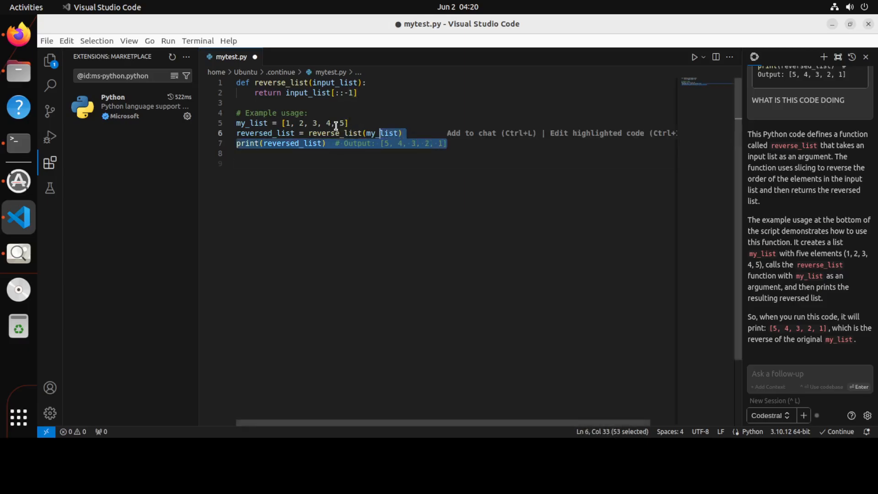
Select the whole file and submit an inline request to rewrite it to reverse an alphabet list
key(ctrl+a)
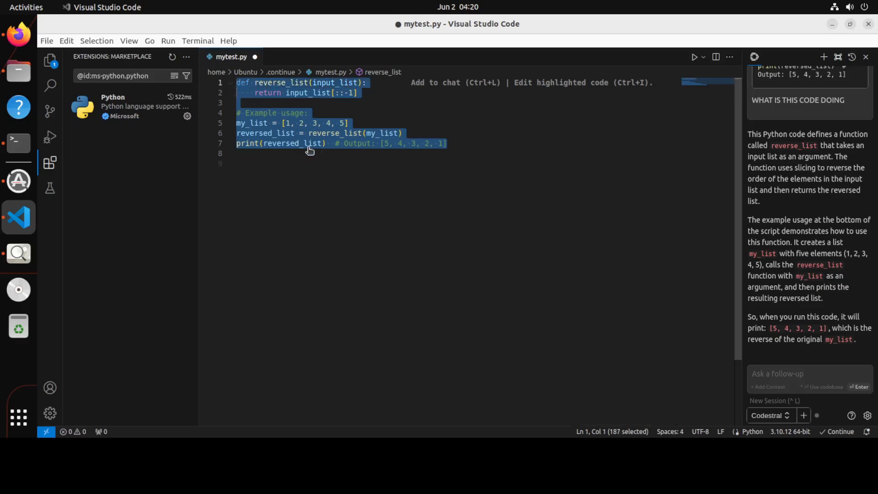
mouse_move(407, 148)
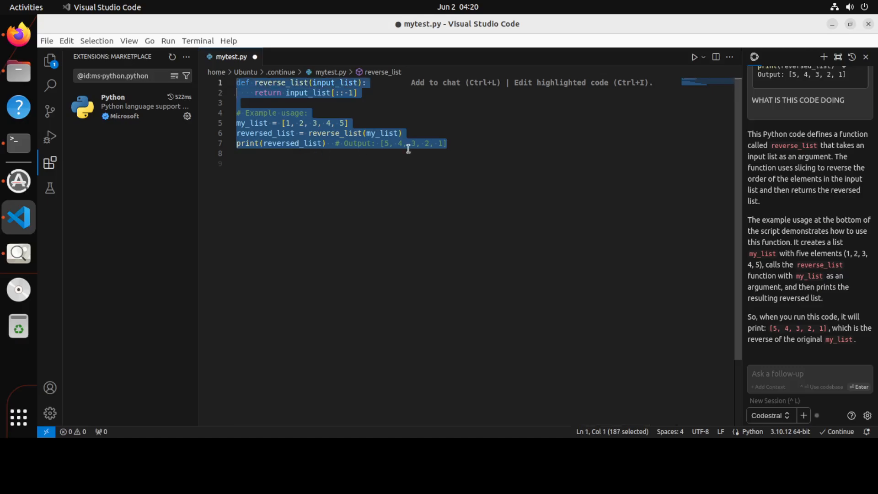
key(ctrl+i)
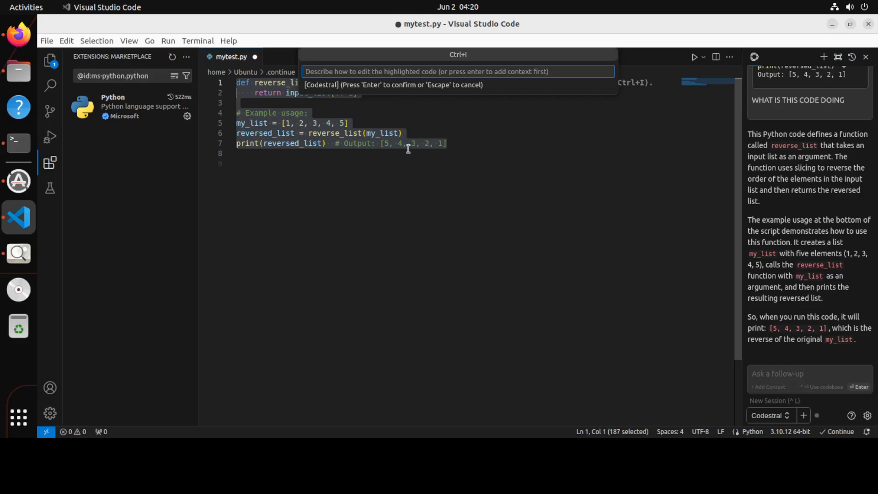
text(REWRITE)
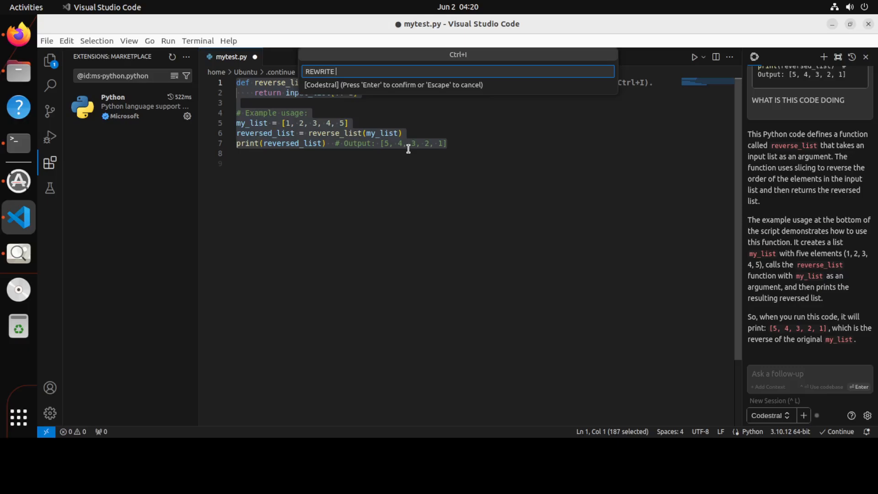
text(this code to)
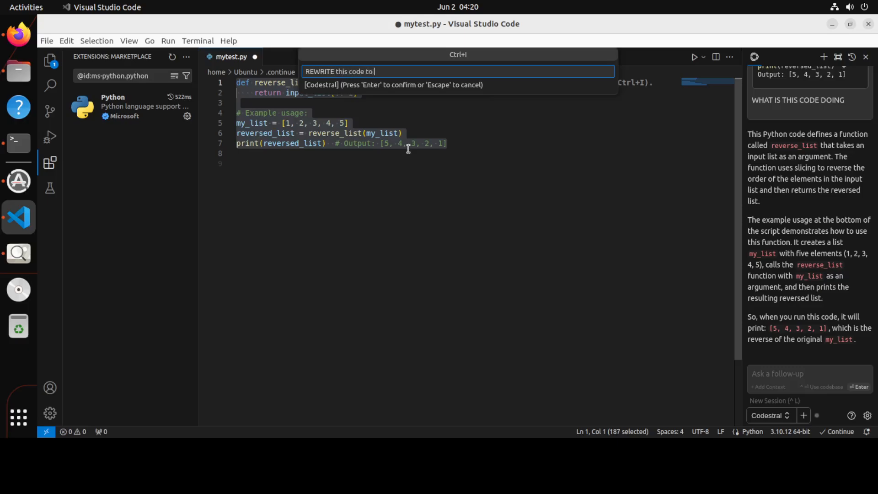
text(reverse a list of)
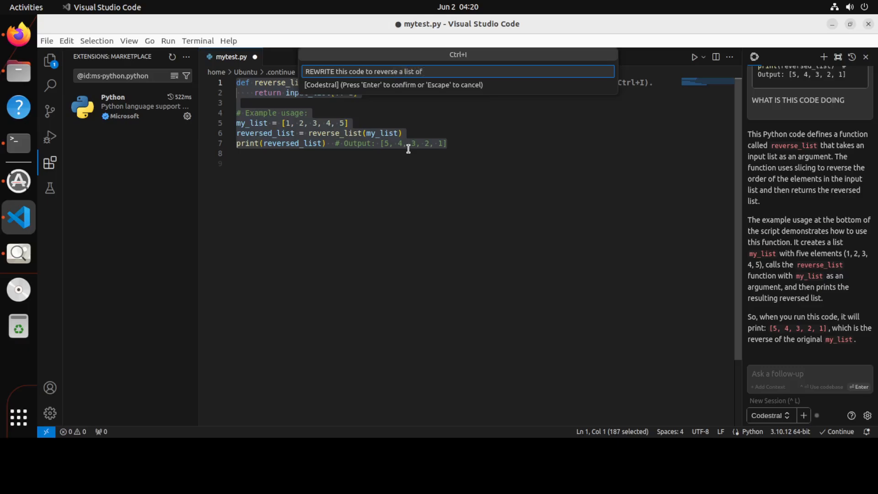
text(al)
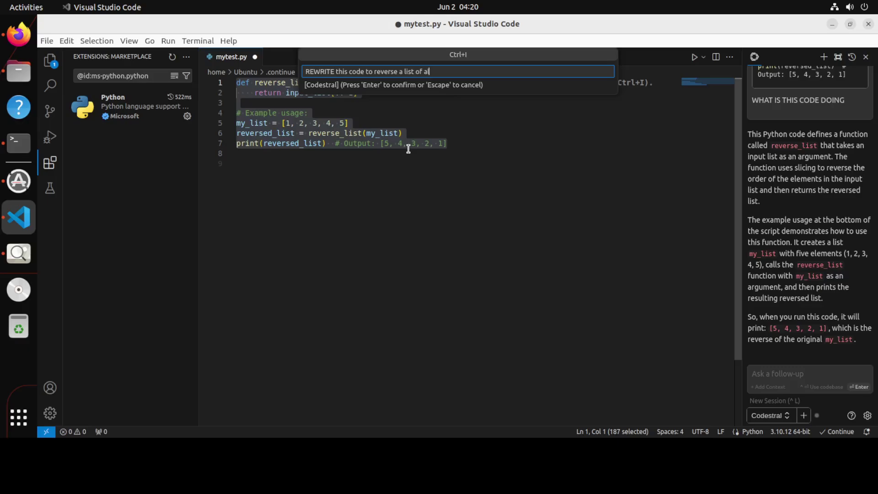
key(Escape)
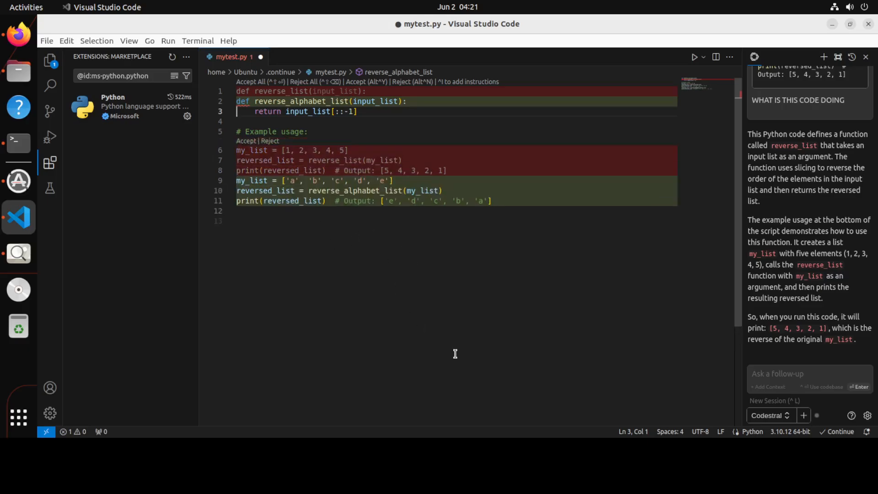
mouse_move(384, 191)
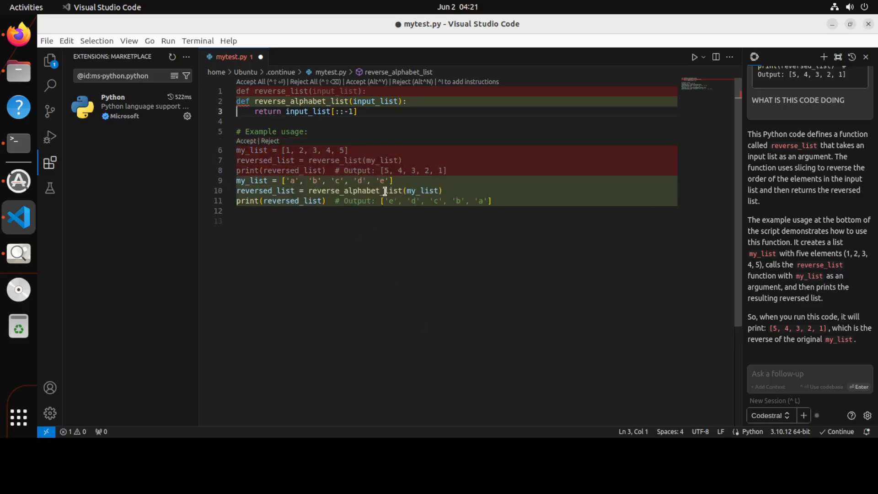
mouse_move(18, 289)
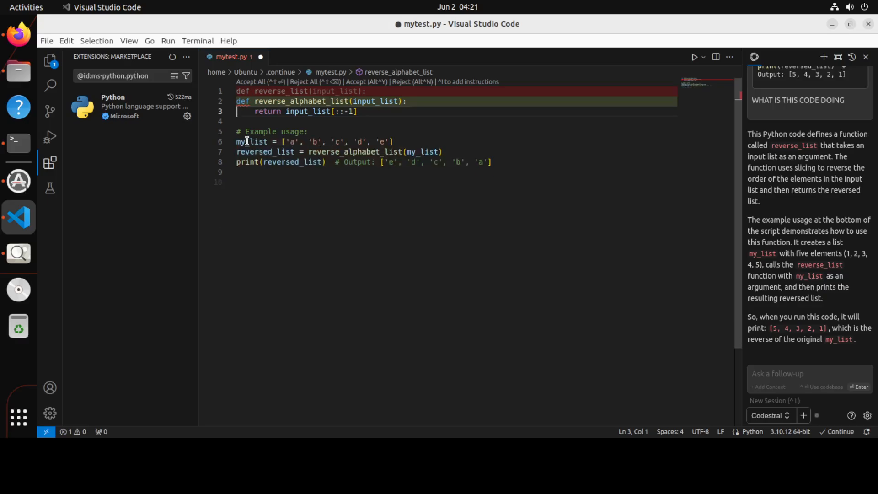
mouse_move(27, 403)
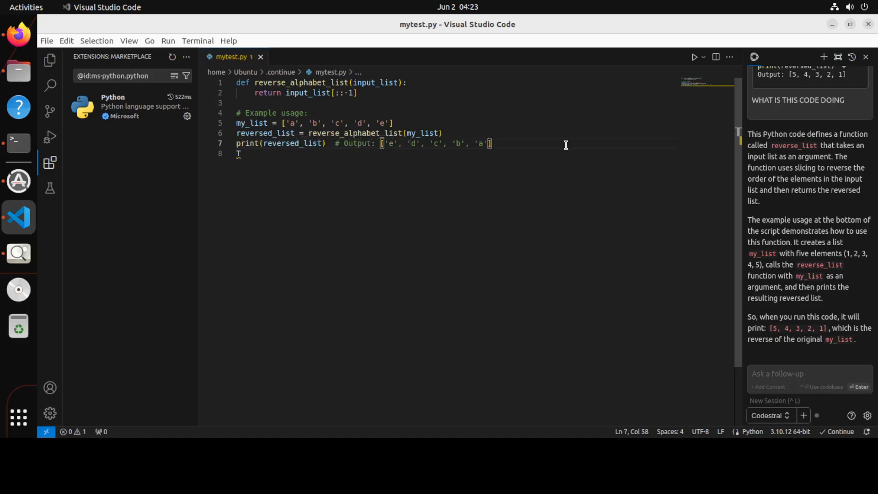
key(Backspace)
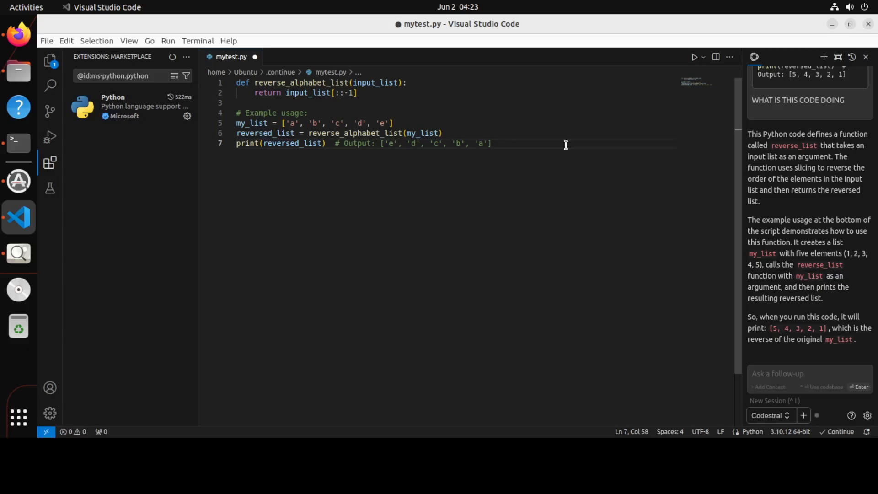
key(ctrl+i)
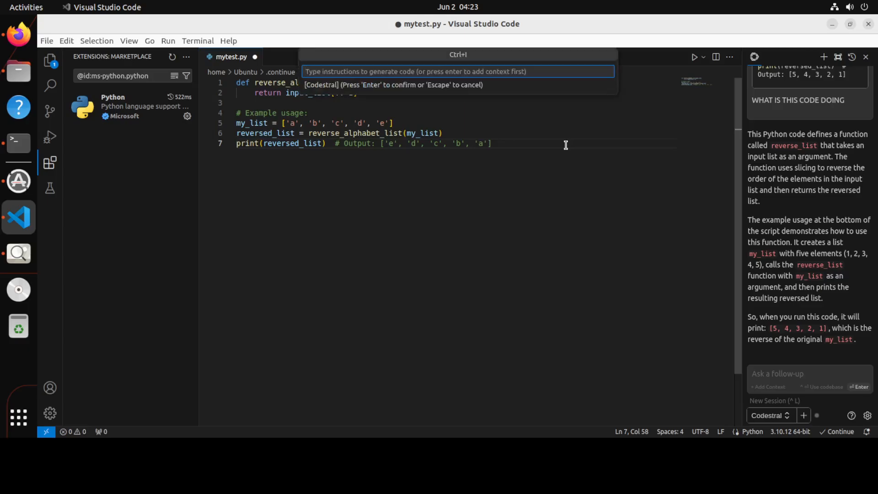
text(@COD)
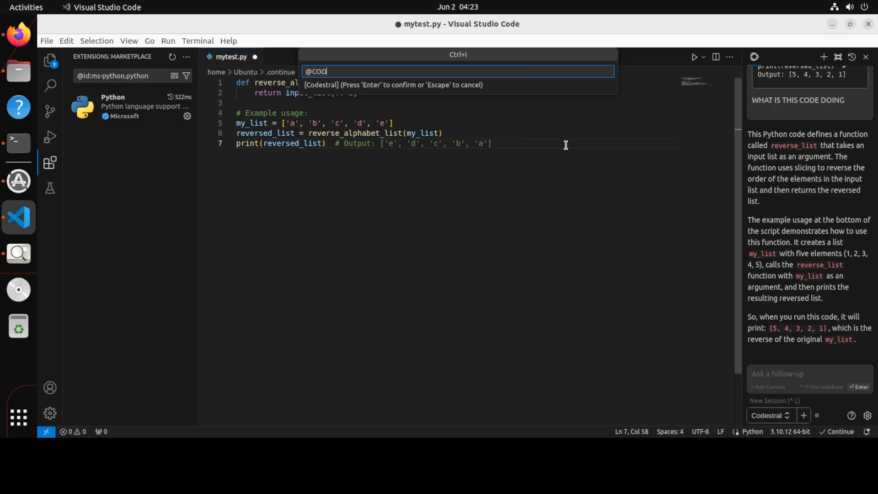
key(BackSpace)
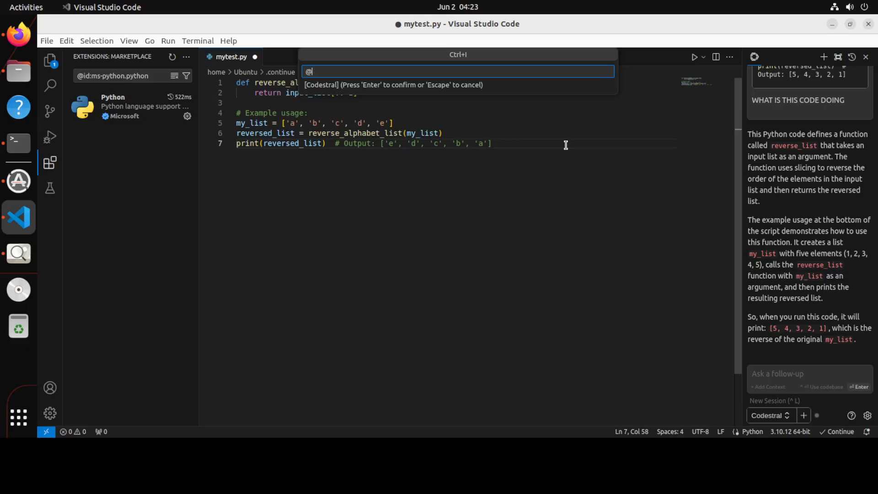
text(cd)
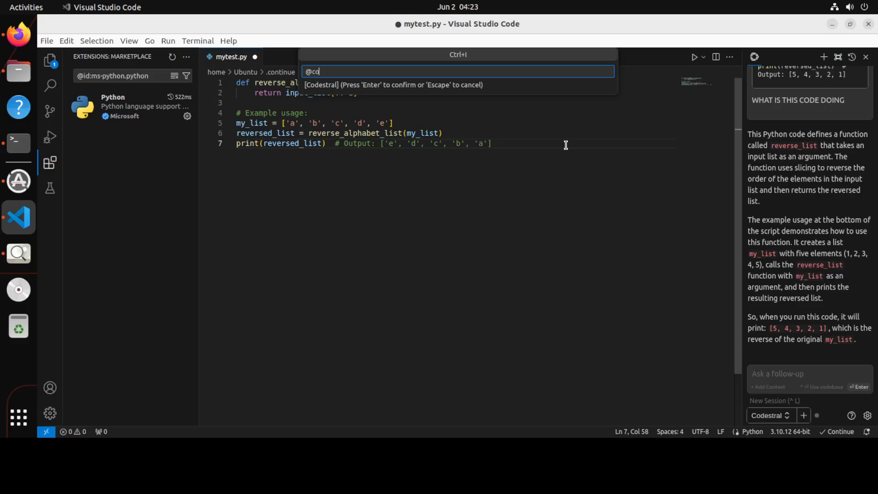
text(debase)
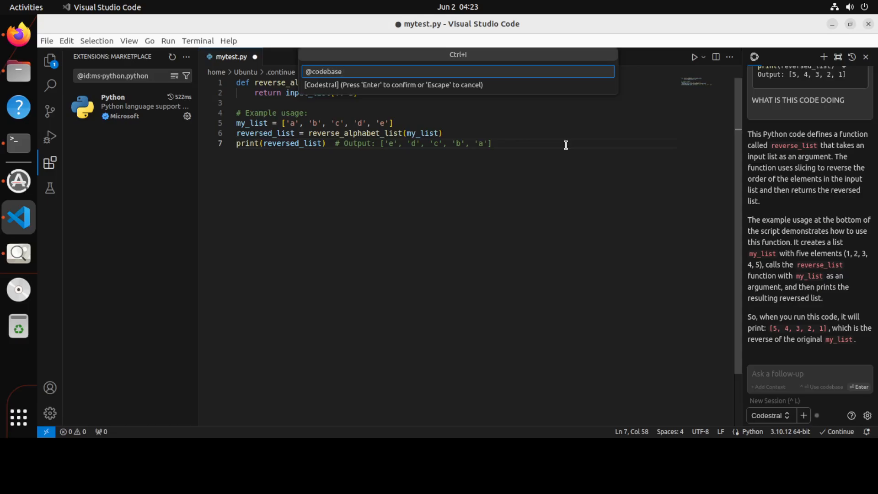
text(what this fu)
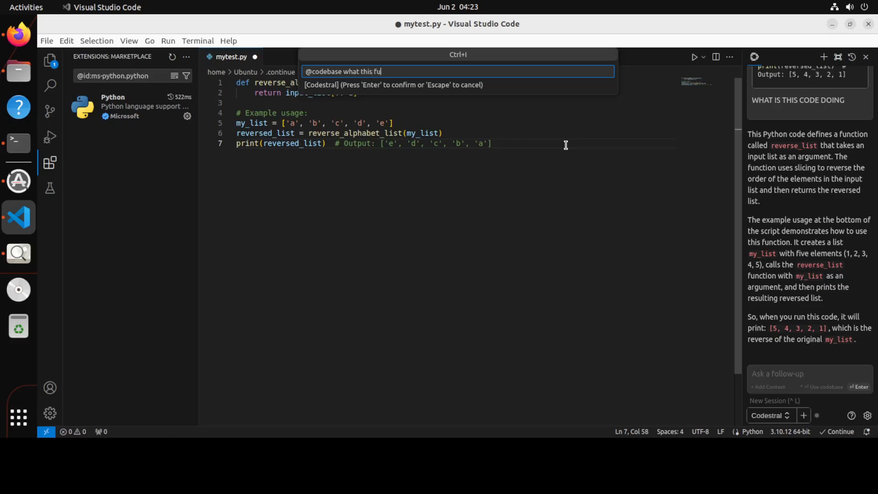
text(nction is doing)
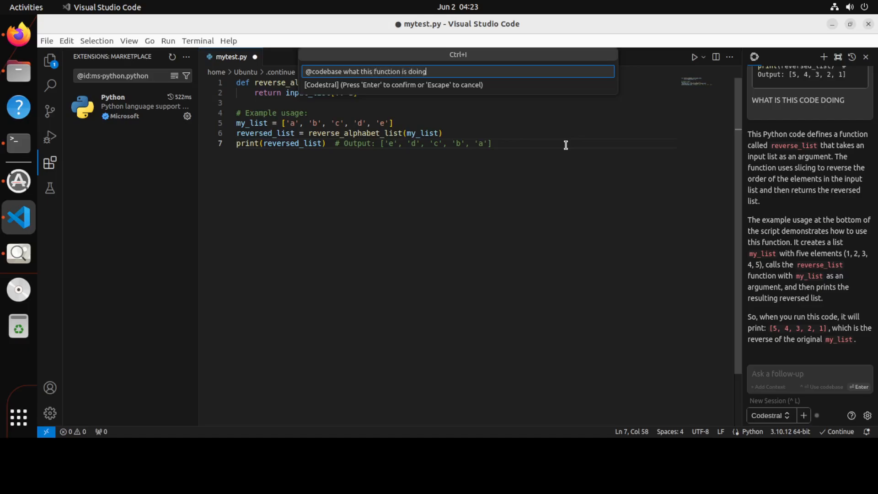
key(Escape)
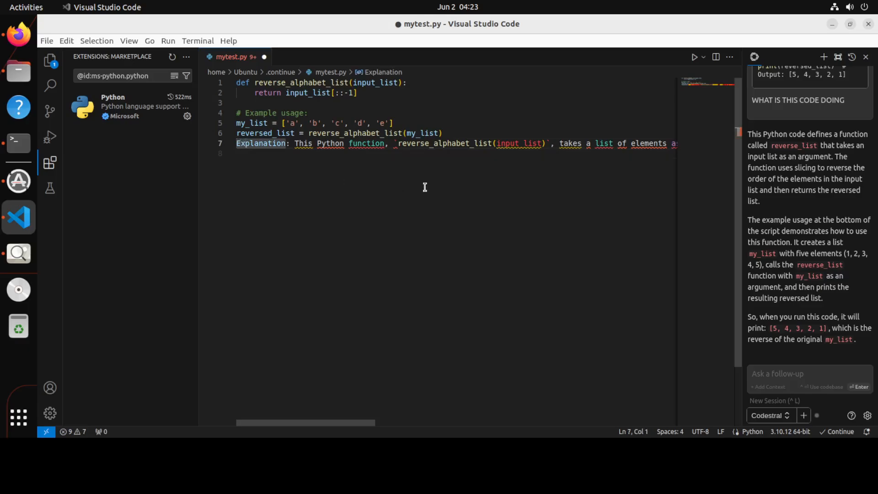
Comment out the generated explanation with # and add the reversed_list print line
text(#)
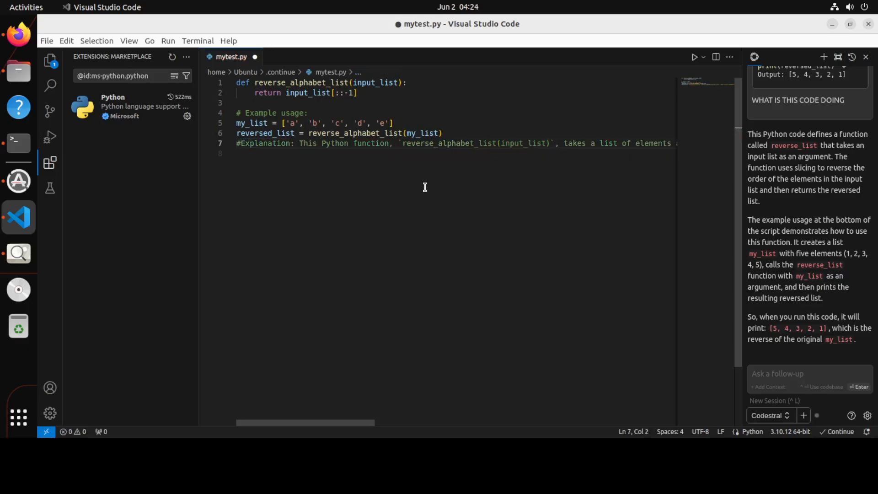
key(Enter)
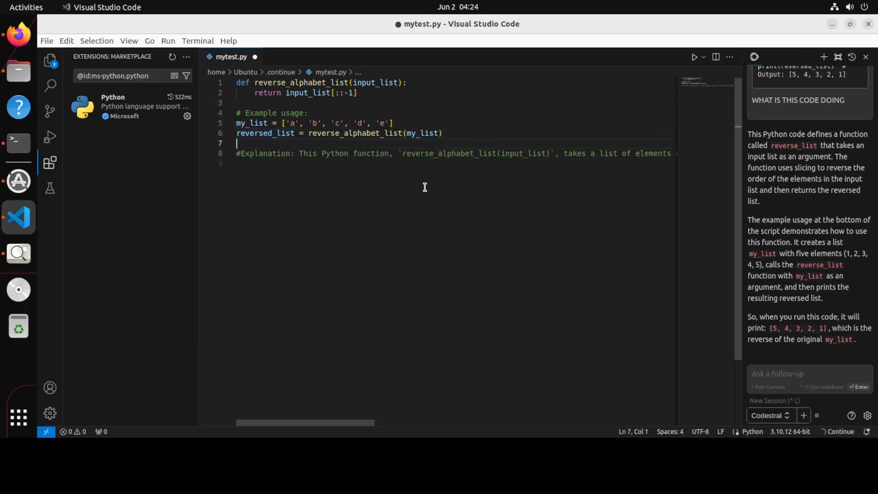
text(print(reversed_list)  # Output: ['e', 'd', 'c', 'b', 'a'])
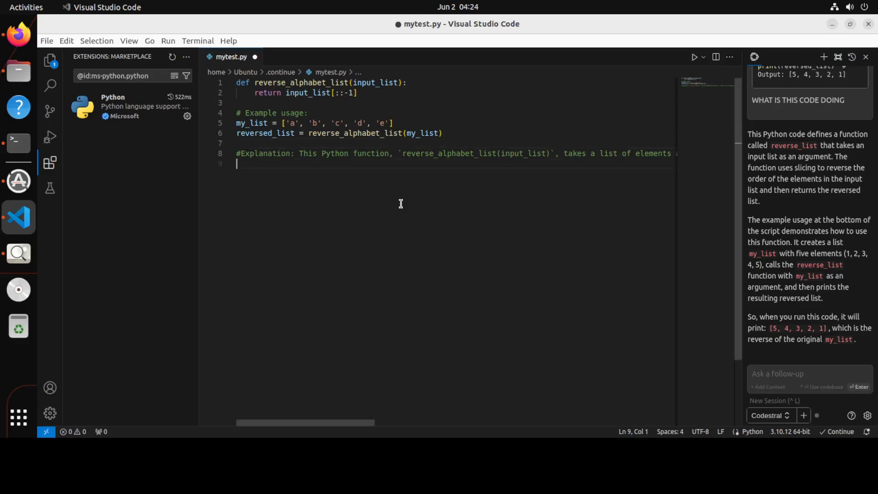
mouse_move(395, 200)
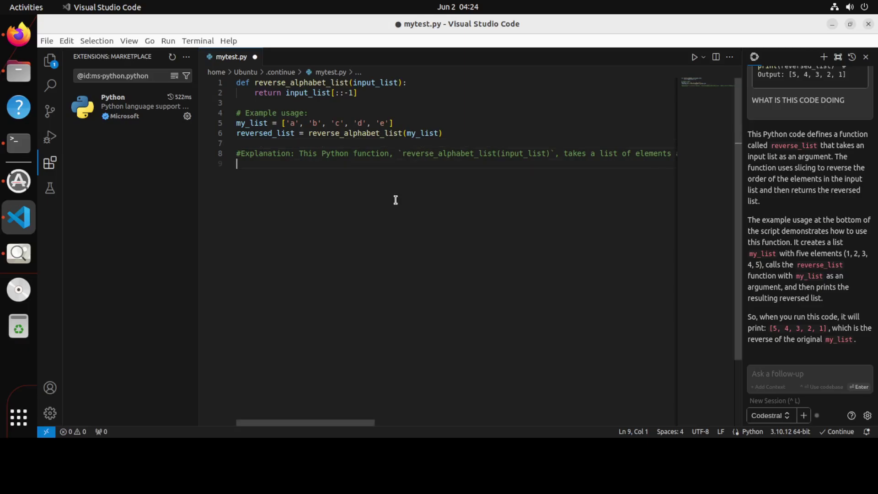
key(ctrl+a)
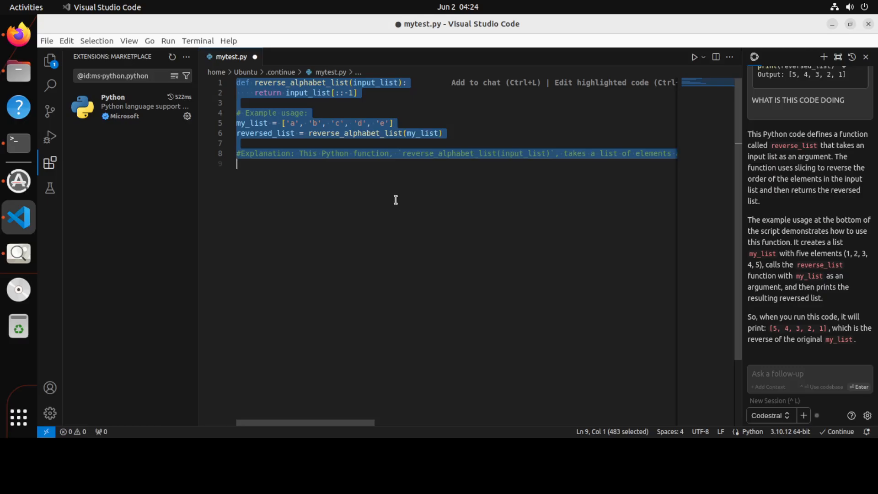
Send '/edit make this code pythonic' in Continue chat and open the proposed diff
key(Delete)
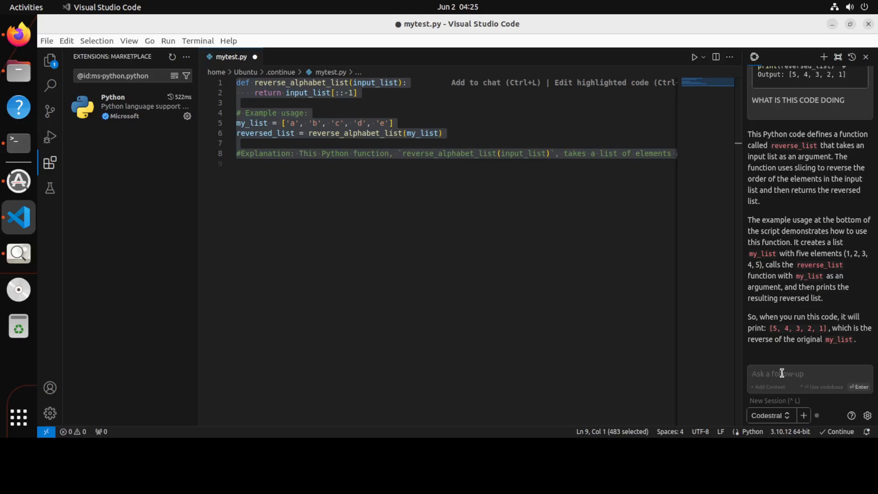
text(/edit)
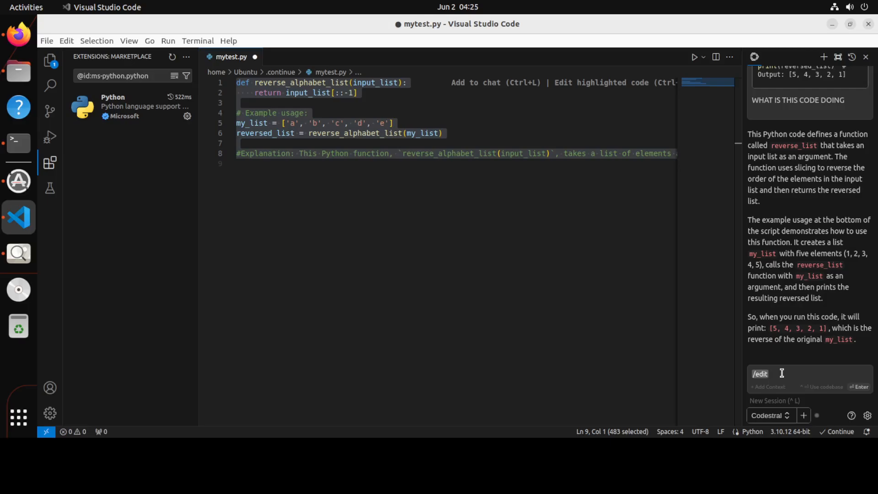
text(make this cod)
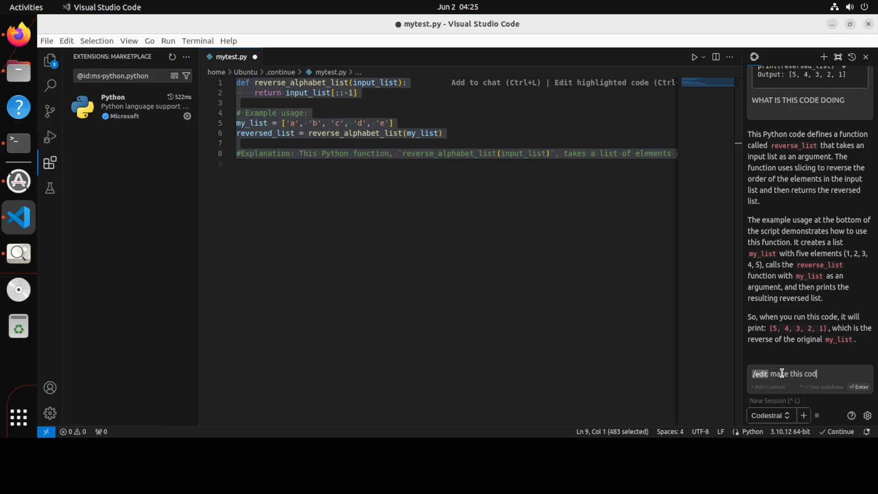
text(python)
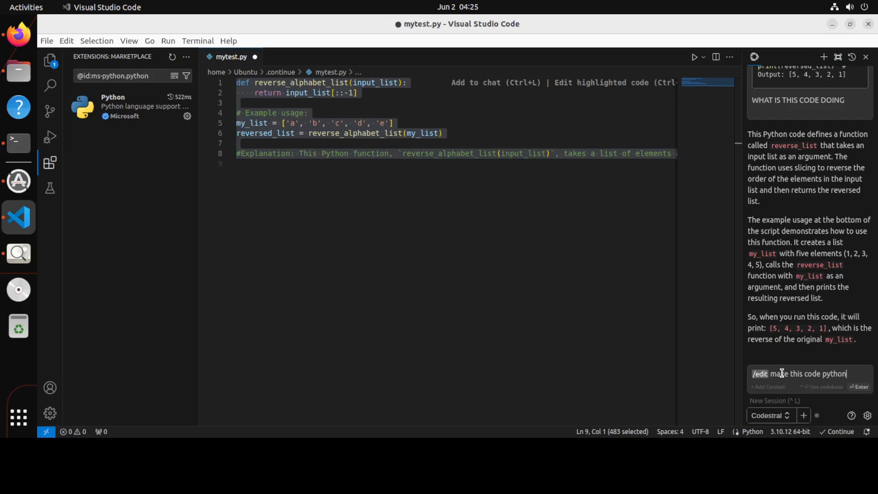
key(Return)
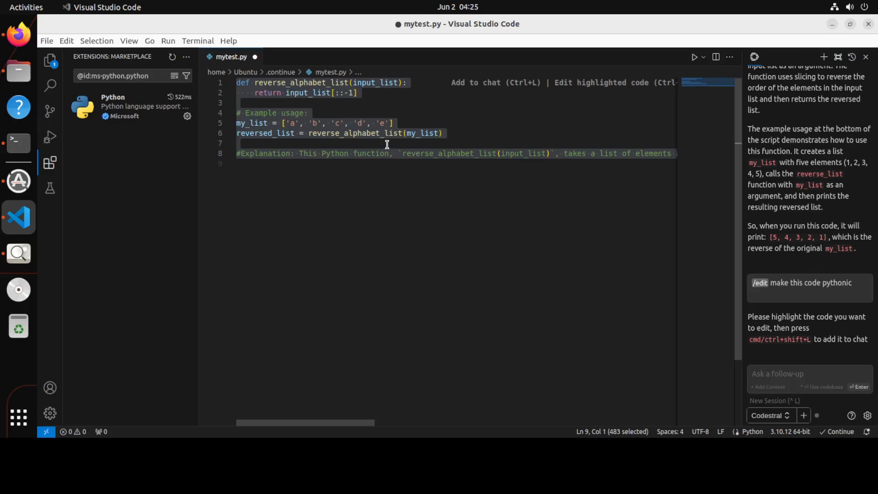
mouse_move(464, 160)
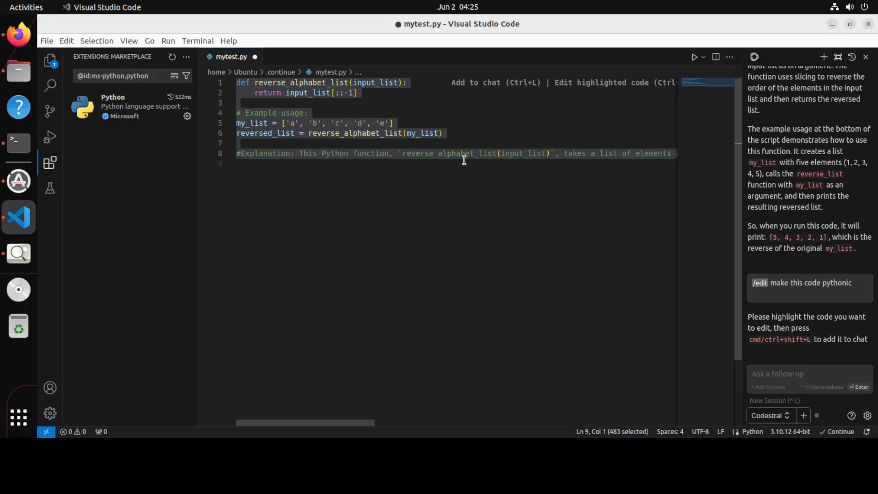
click(594, 154)
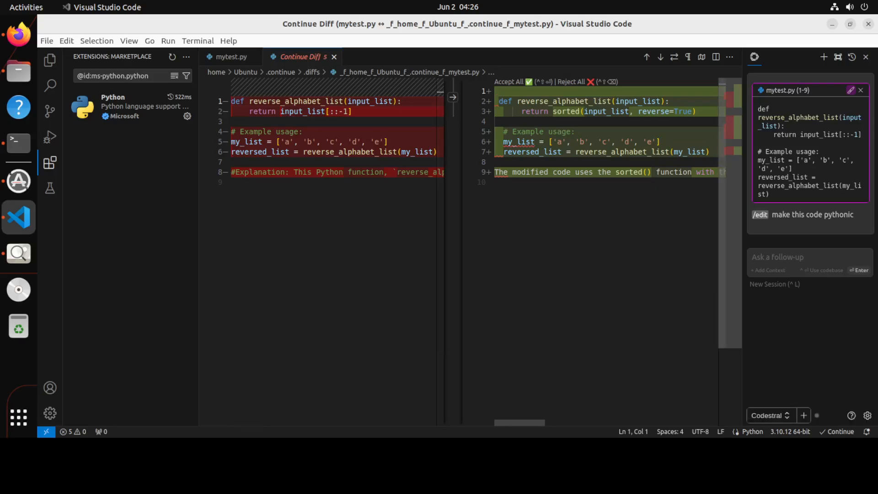
Accept all diff changes so reverse_alphabet_list returns sorted(input_list, reverse=True)
click(504, 82)
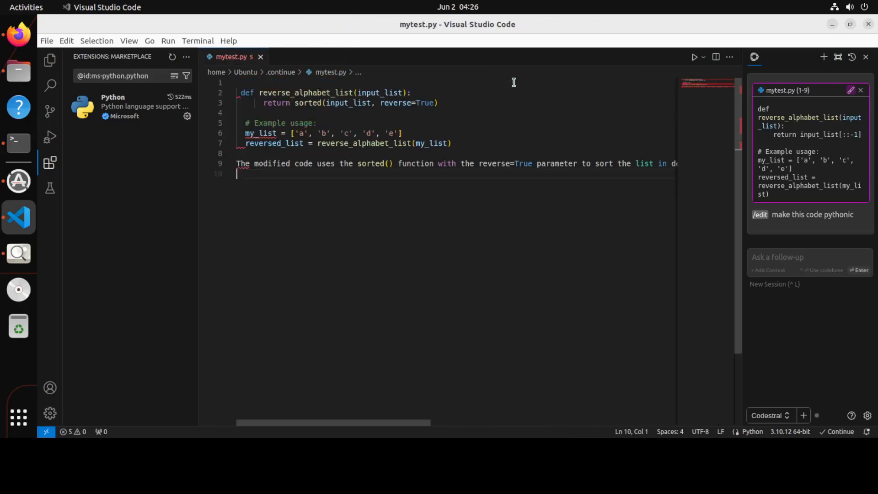
mouse_move(401, 204)
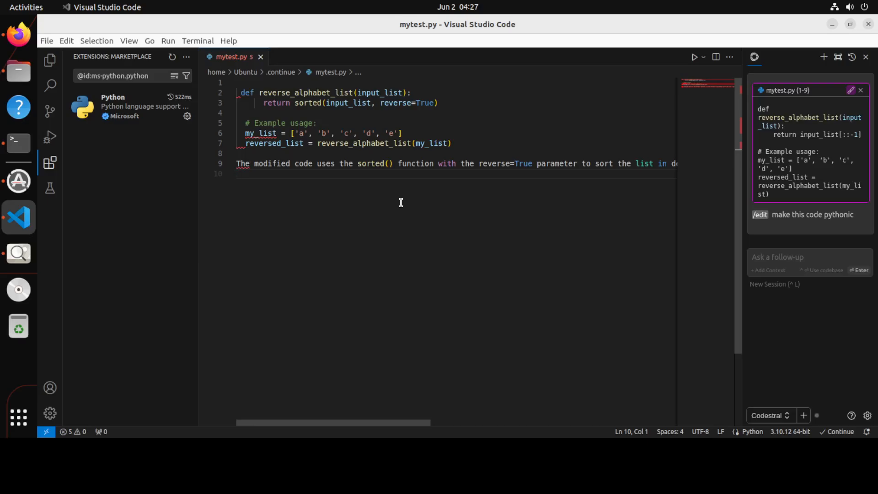
mouse_move(397, 202)
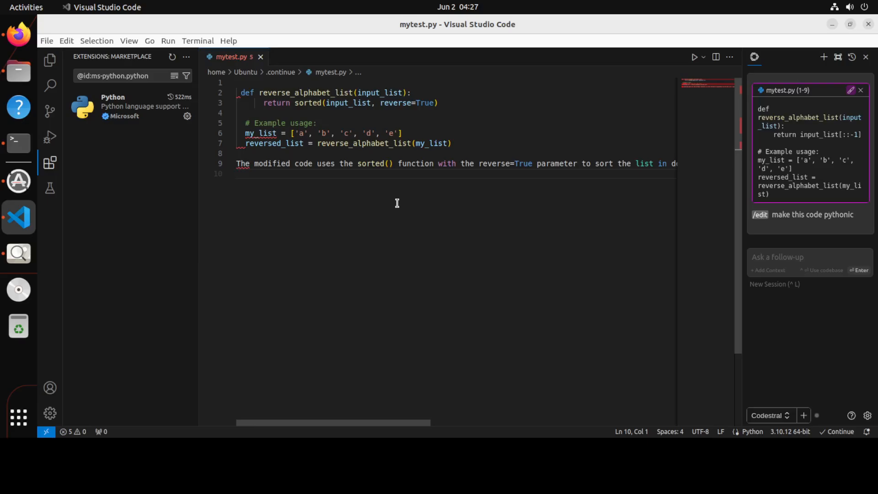
mouse_move(581, 19)
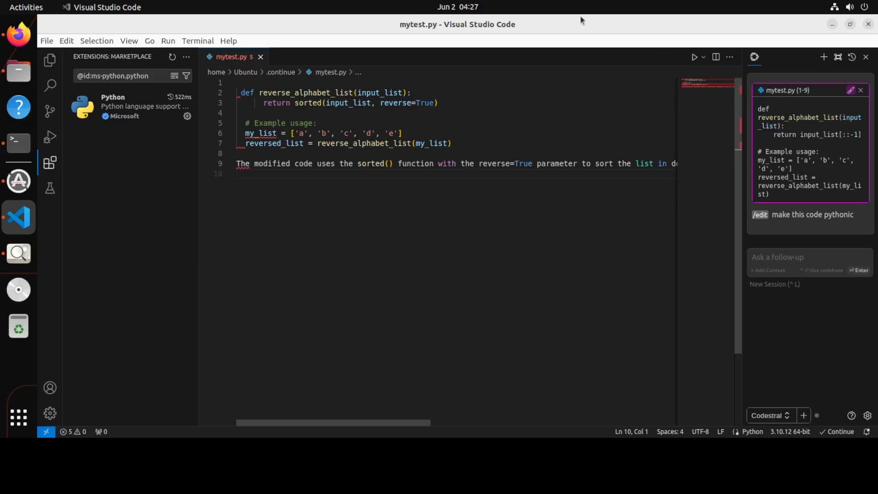